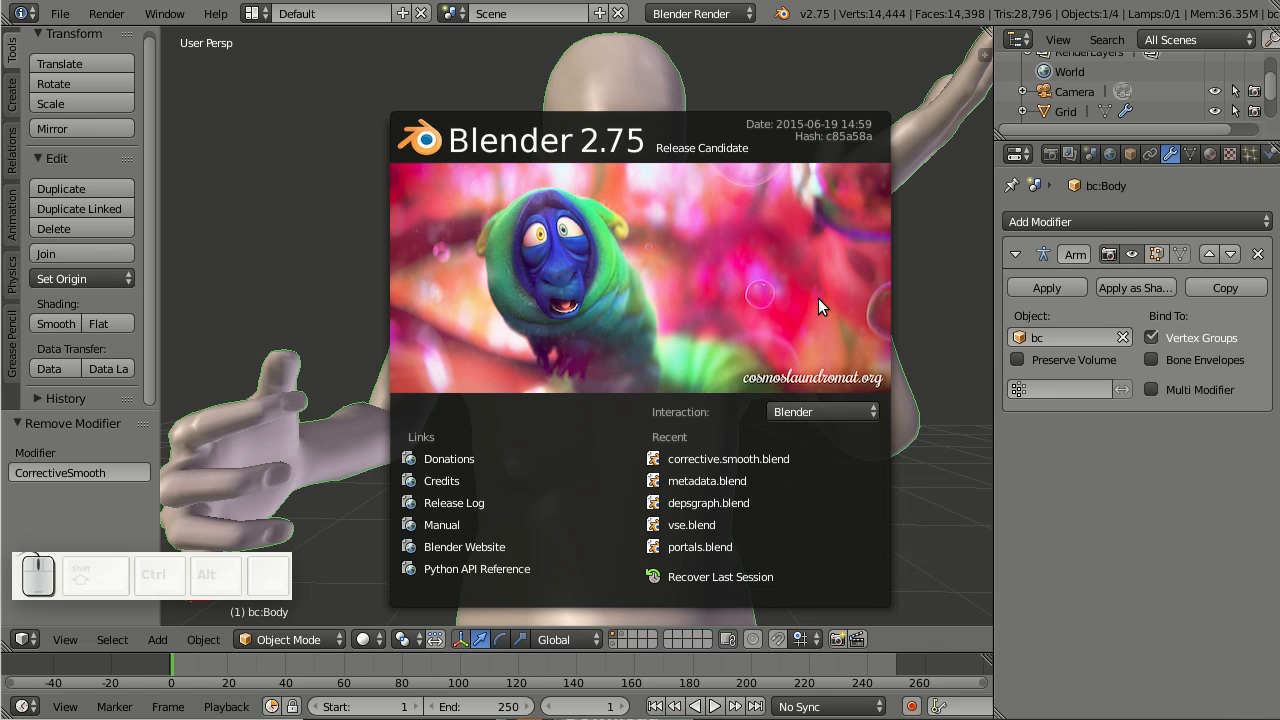
pyautogui.moveTo(568, 328)
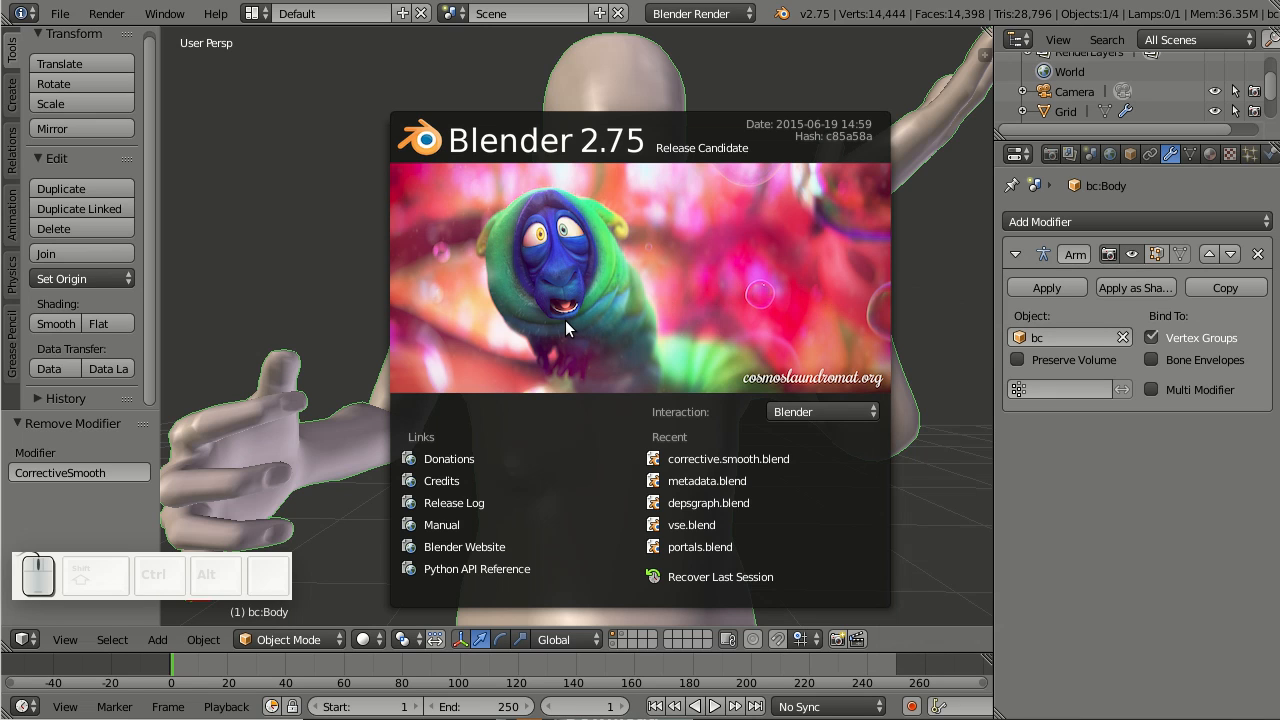
# Step: Dismiss the splash screen to reveal the posed body with only its Armature modifier
pyautogui.click(800, 335)
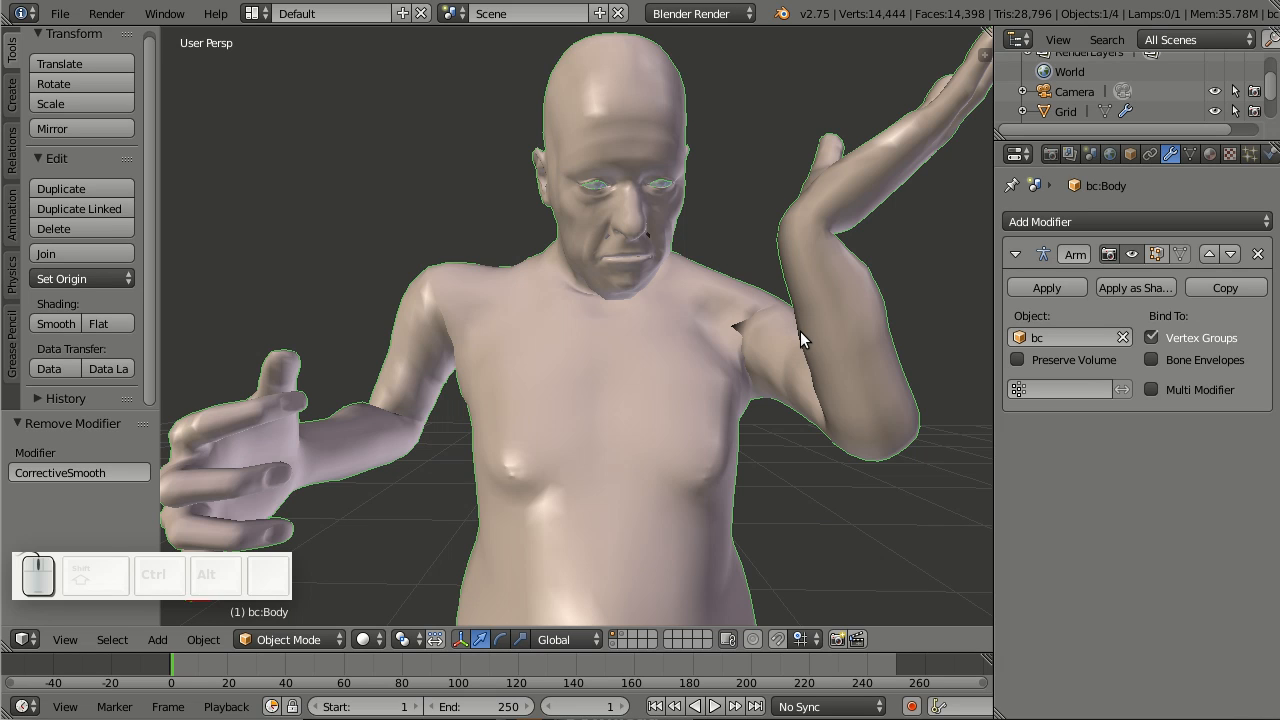
pyautogui.moveTo(777, 322)
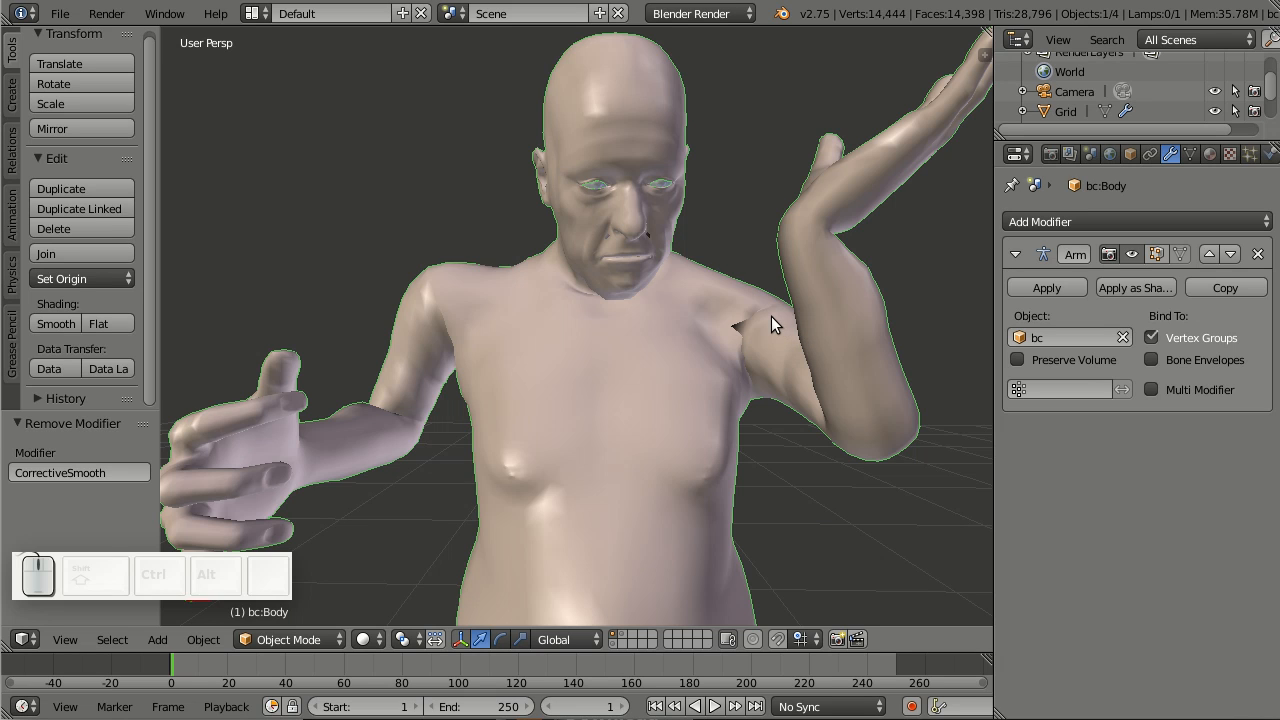
pyautogui.moveTo(742, 338)
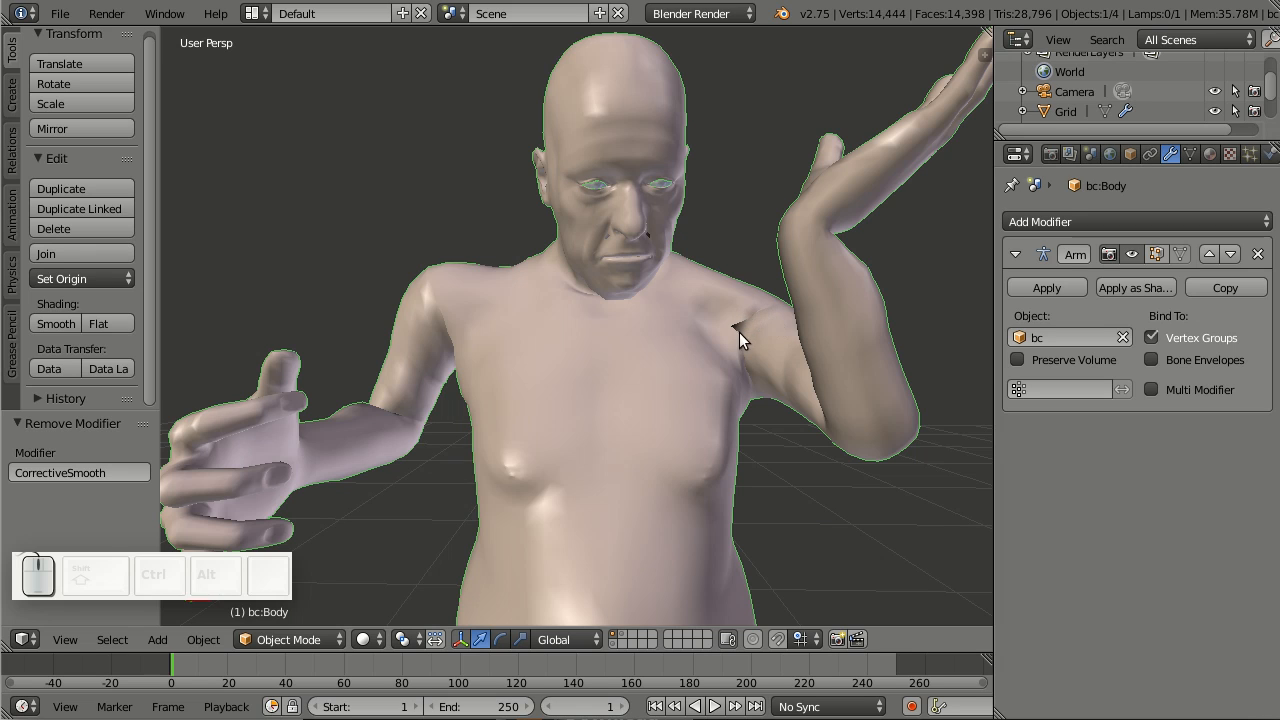
pyautogui.moveTo(750, 327)
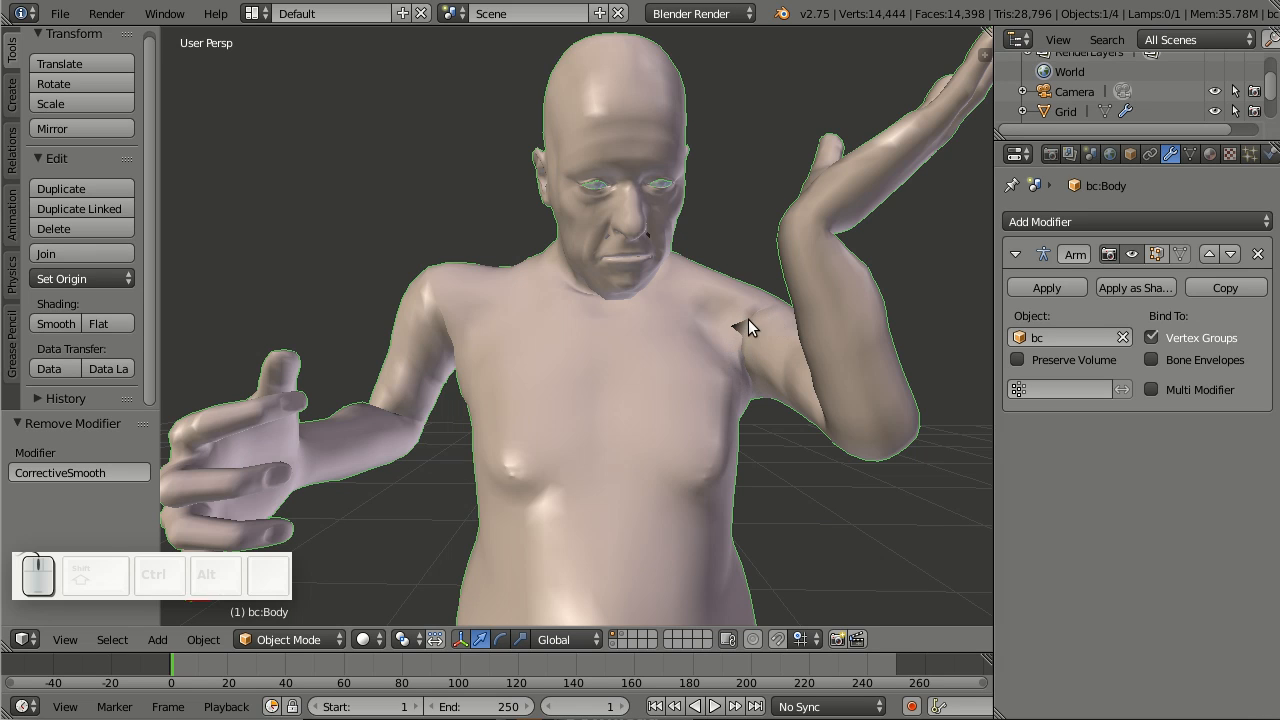
pyautogui.moveTo(457, 431)
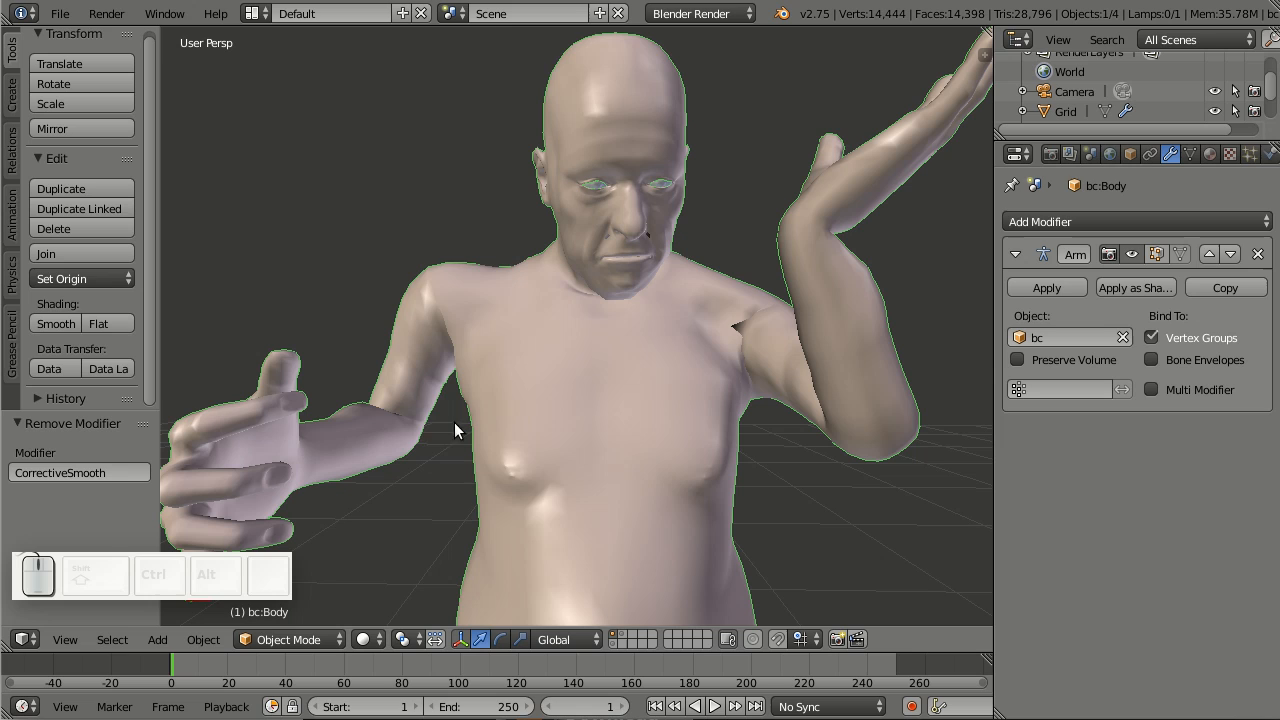
pyautogui.moveTo(404, 445)
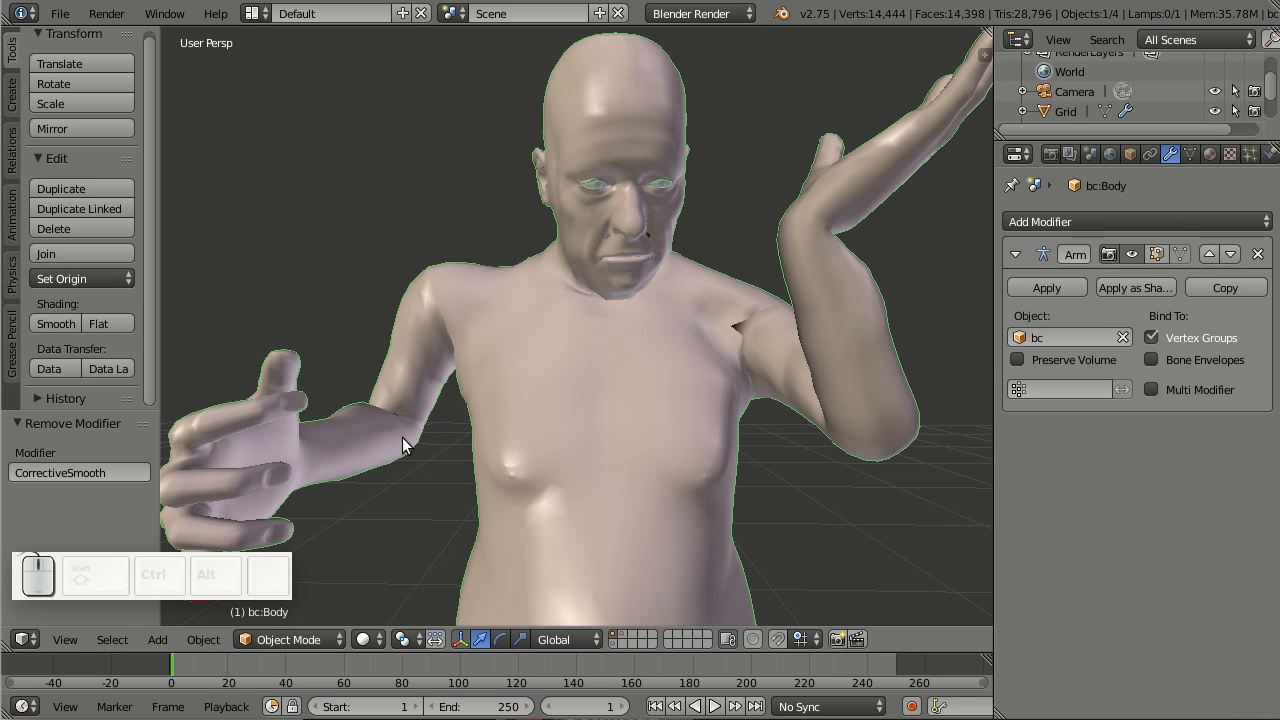
pyautogui.moveTo(733, 306)
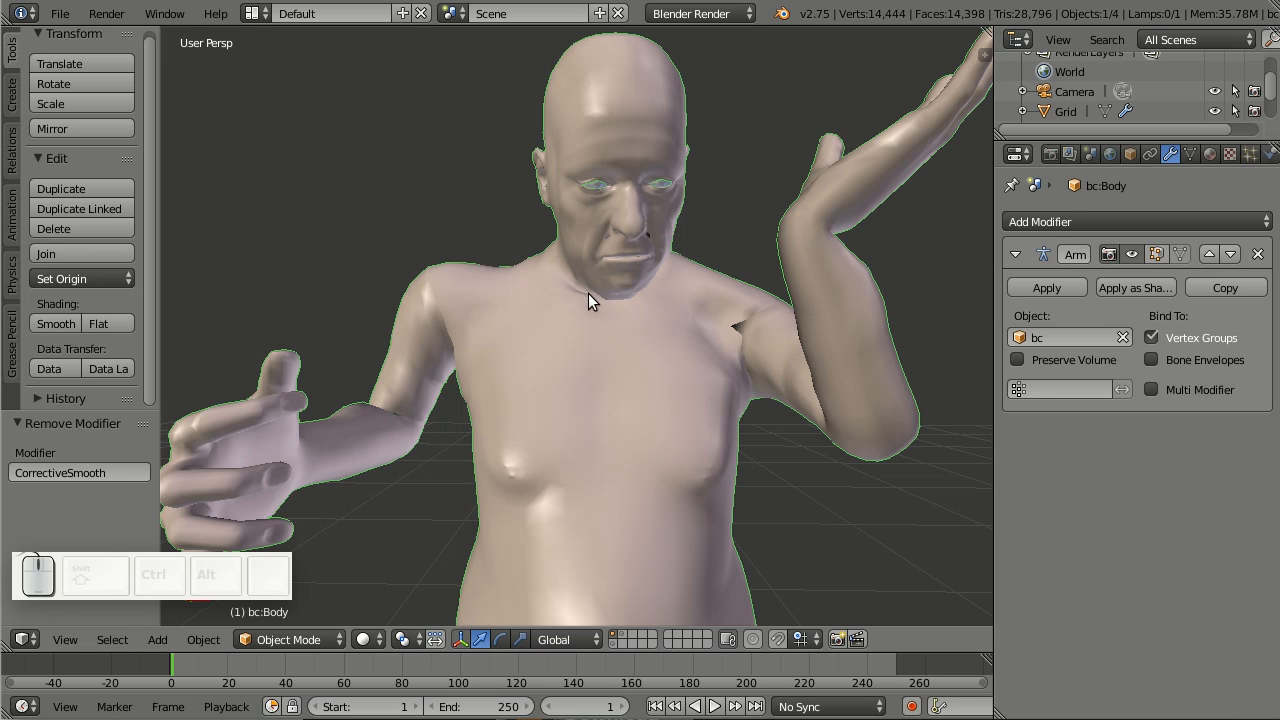
pyautogui.moveTo(579, 297)
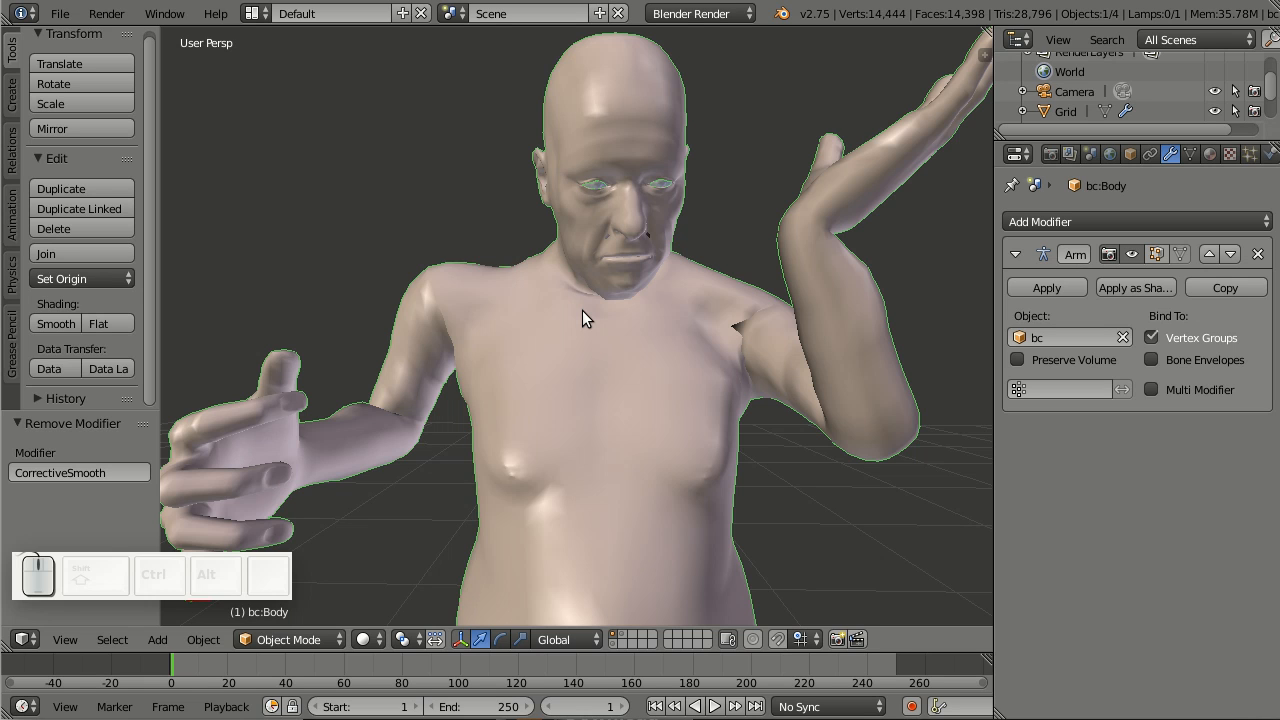
pyautogui.moveTo(642, 338)
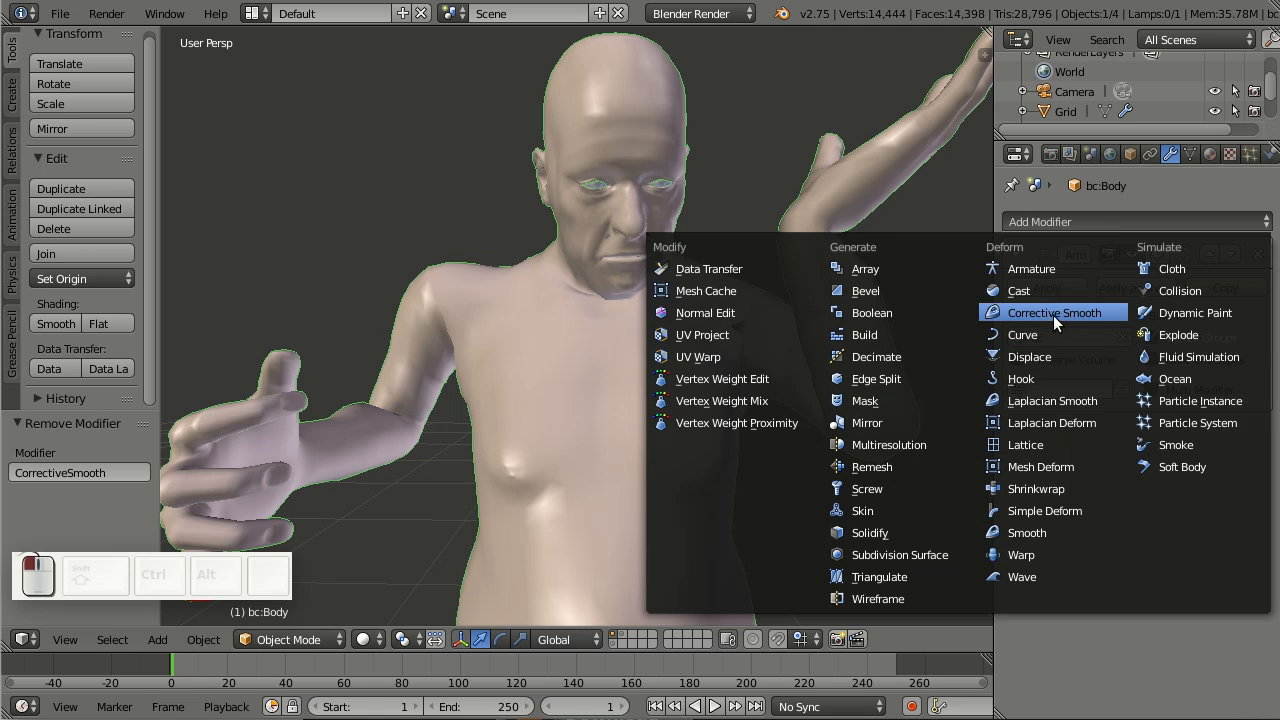
# Step: Add a Corrective Smooth modifier from the Deform column, placed below the Armature
pyautogui.click(1051, 312)
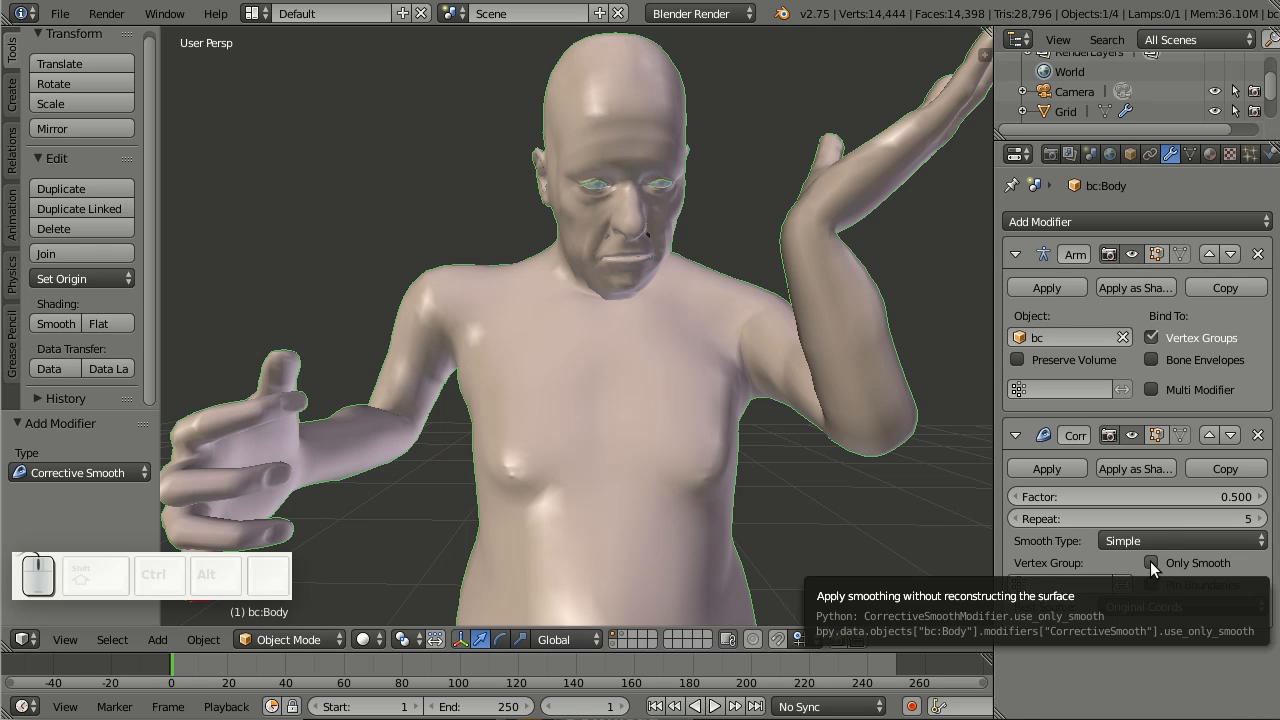
pyautogui.click(1151, 563)
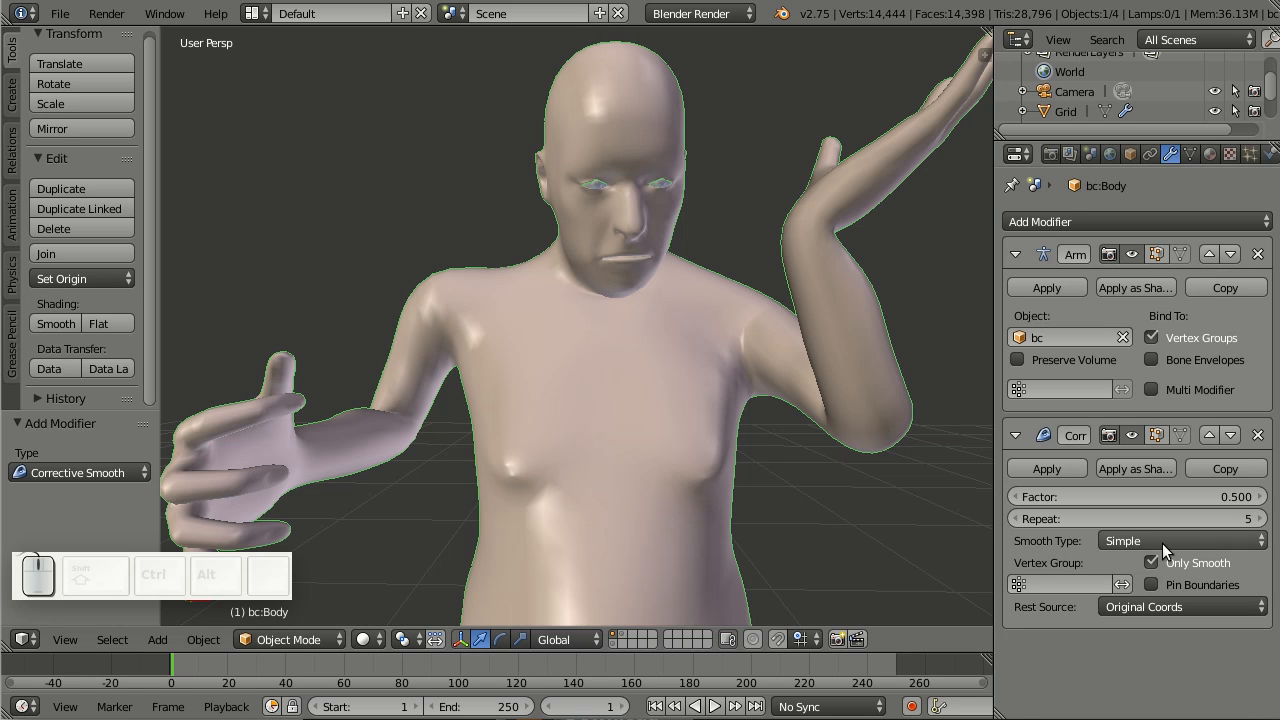
pyautogui.moveTo(1153, 562)
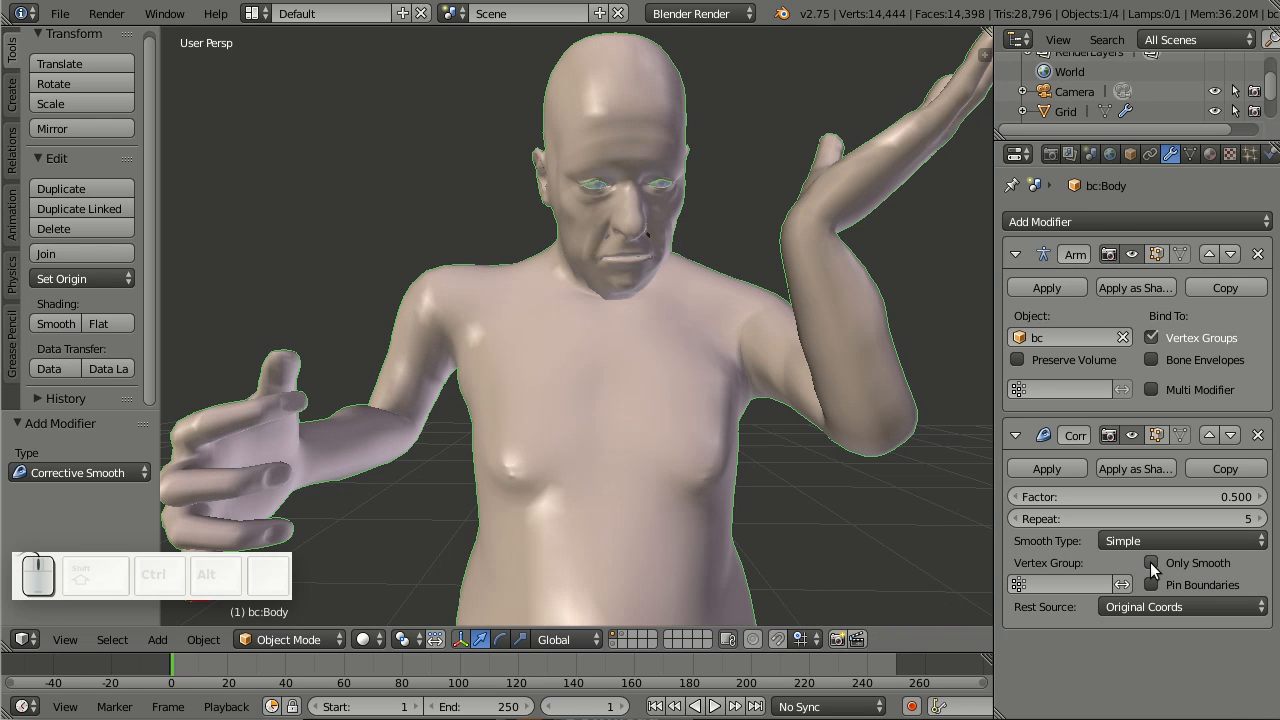
pyautogui.moveTo(1163, 568)
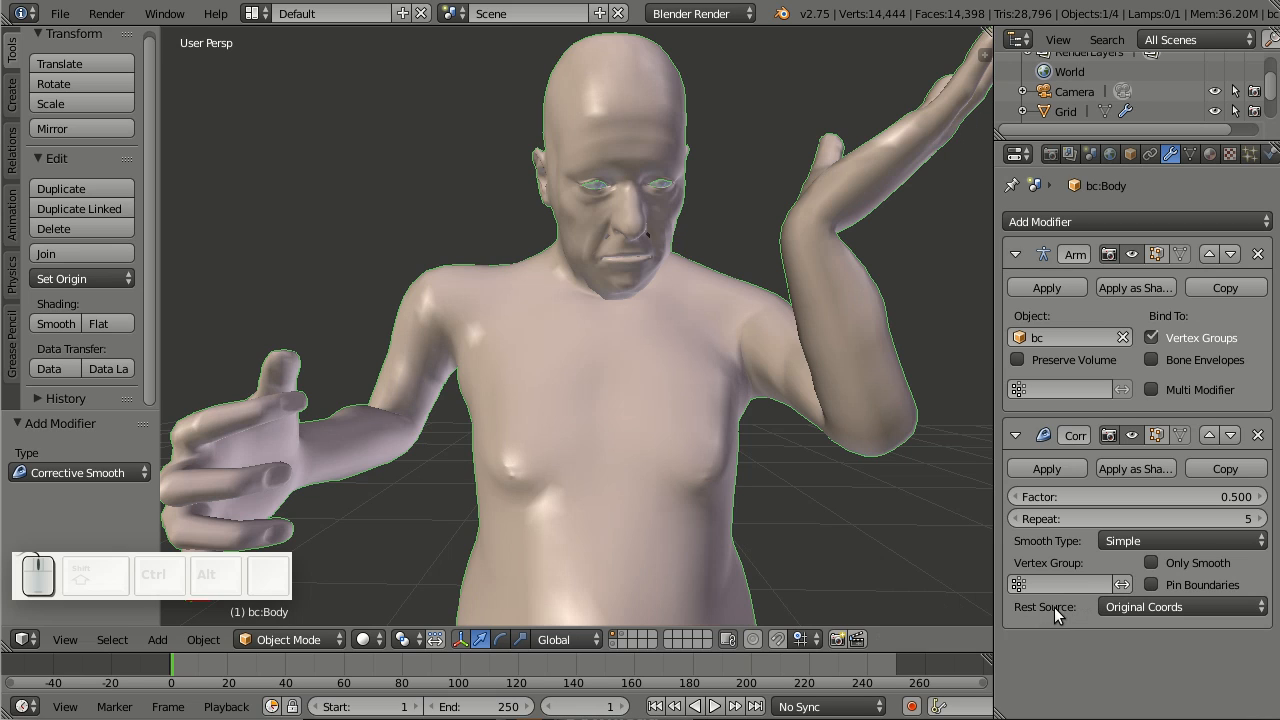
pyautogui.moveTo(1162, 640)
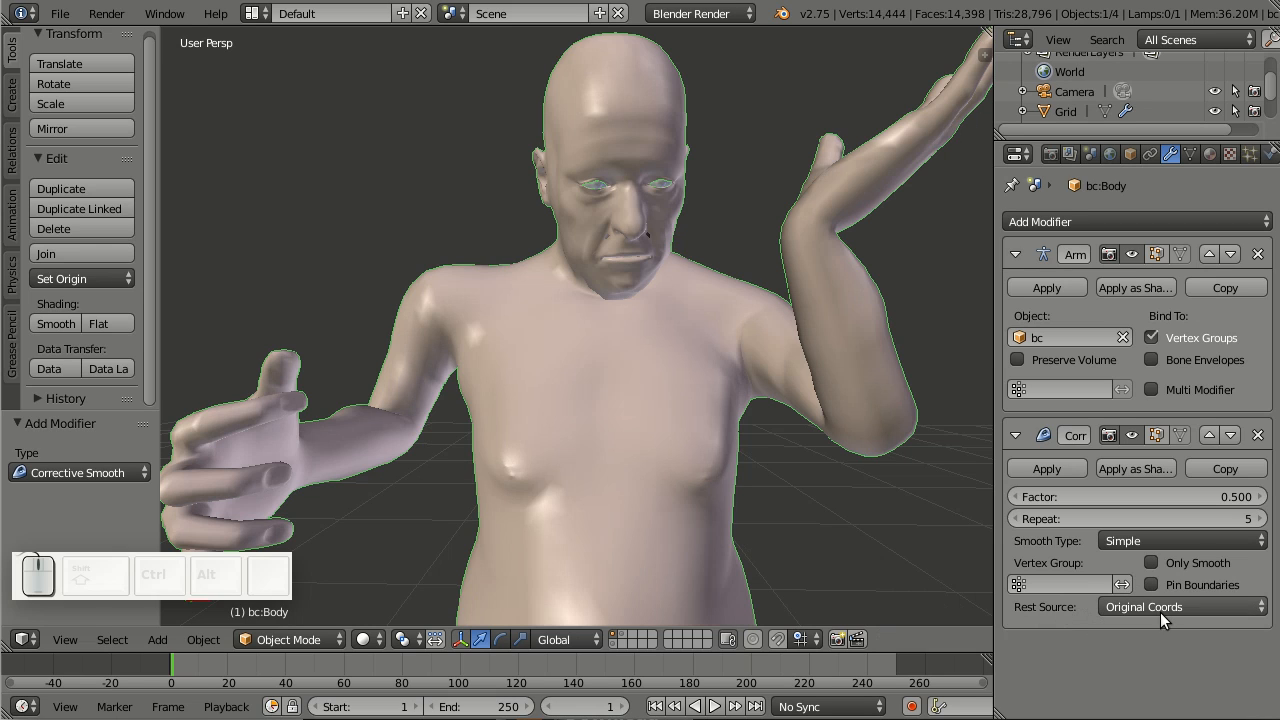
pyautogui.click(1180, 604)
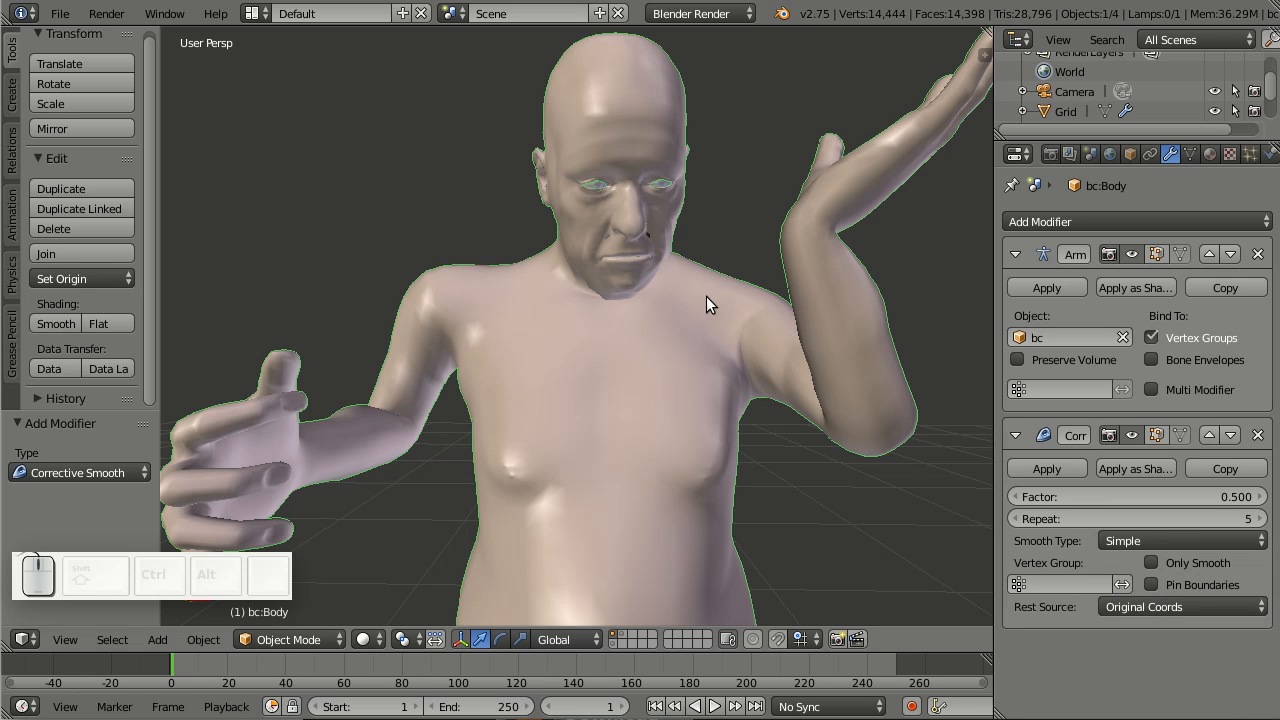
pyautogui.press('Tab')
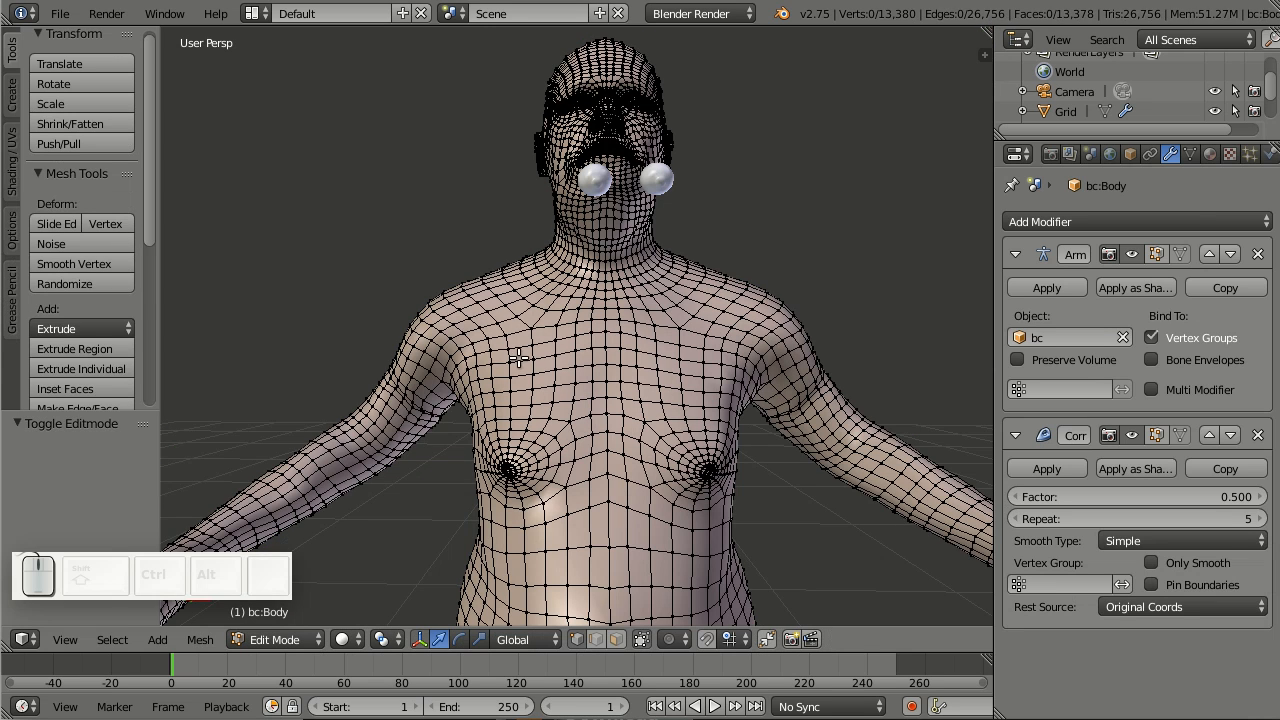
pyautogui.moveTo(710, 345)
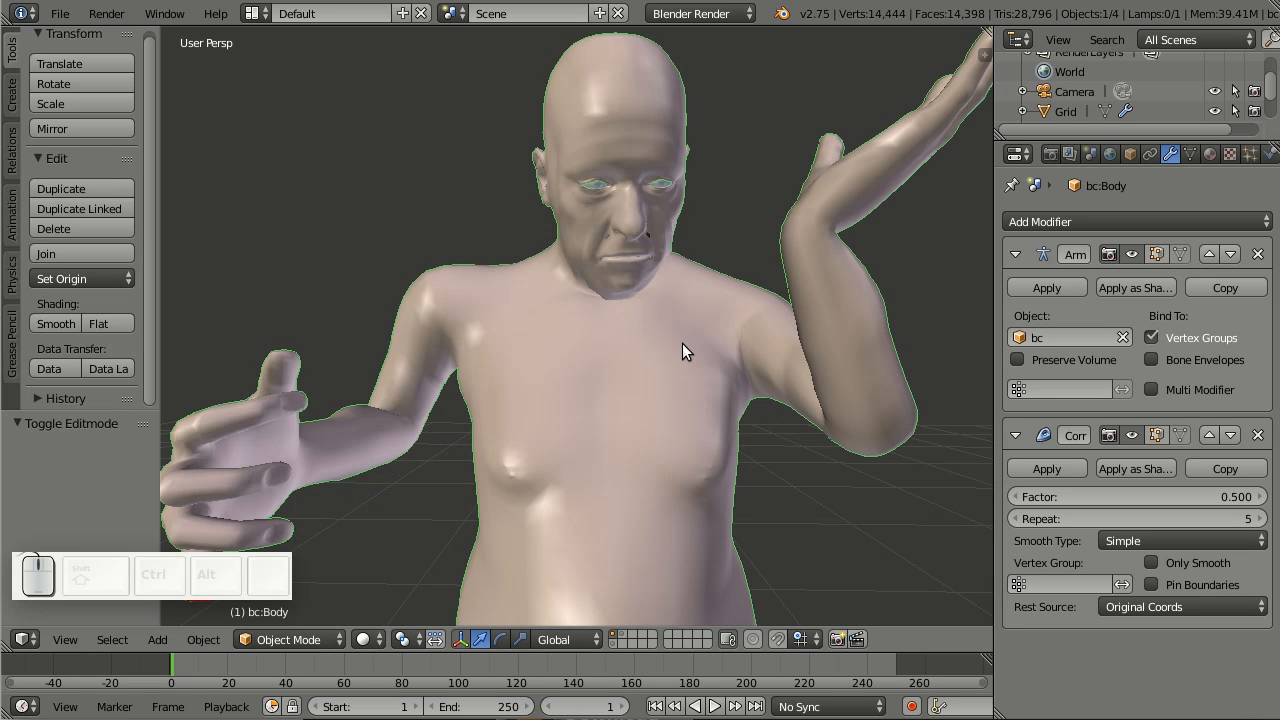
pyautogui.moveTo(730, 366)
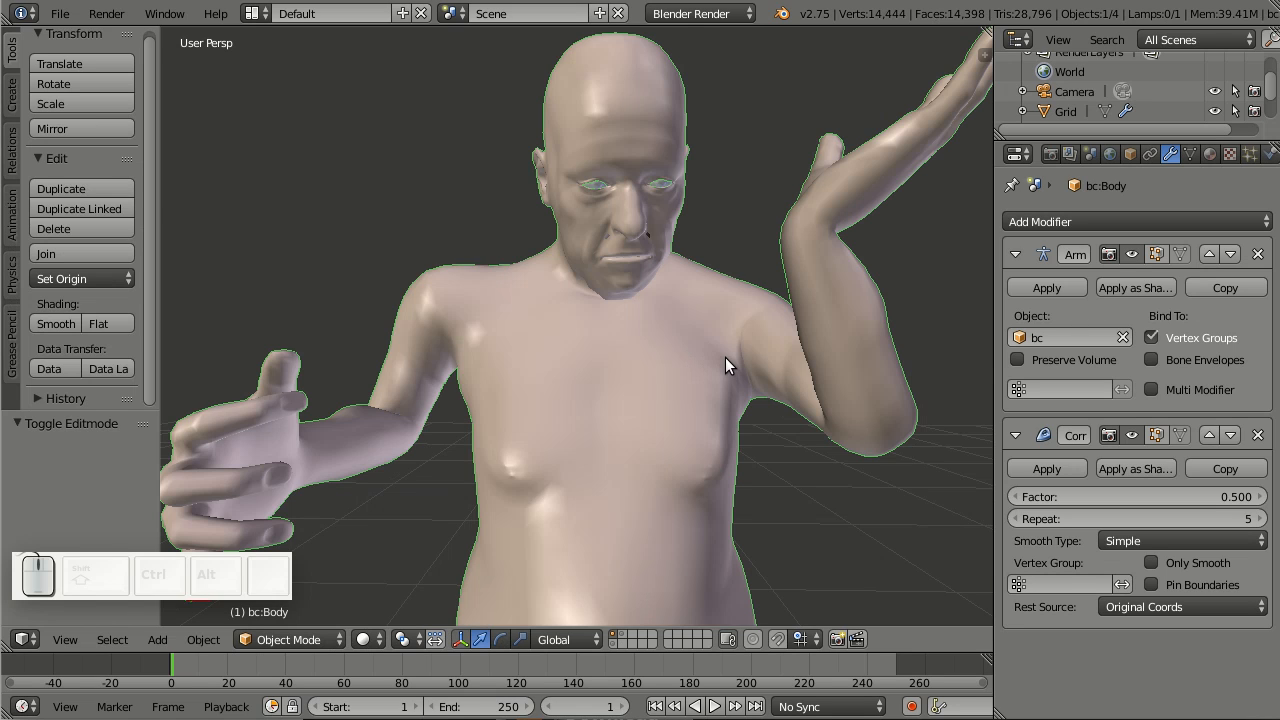
pyautogui.moveTo(757, 408)
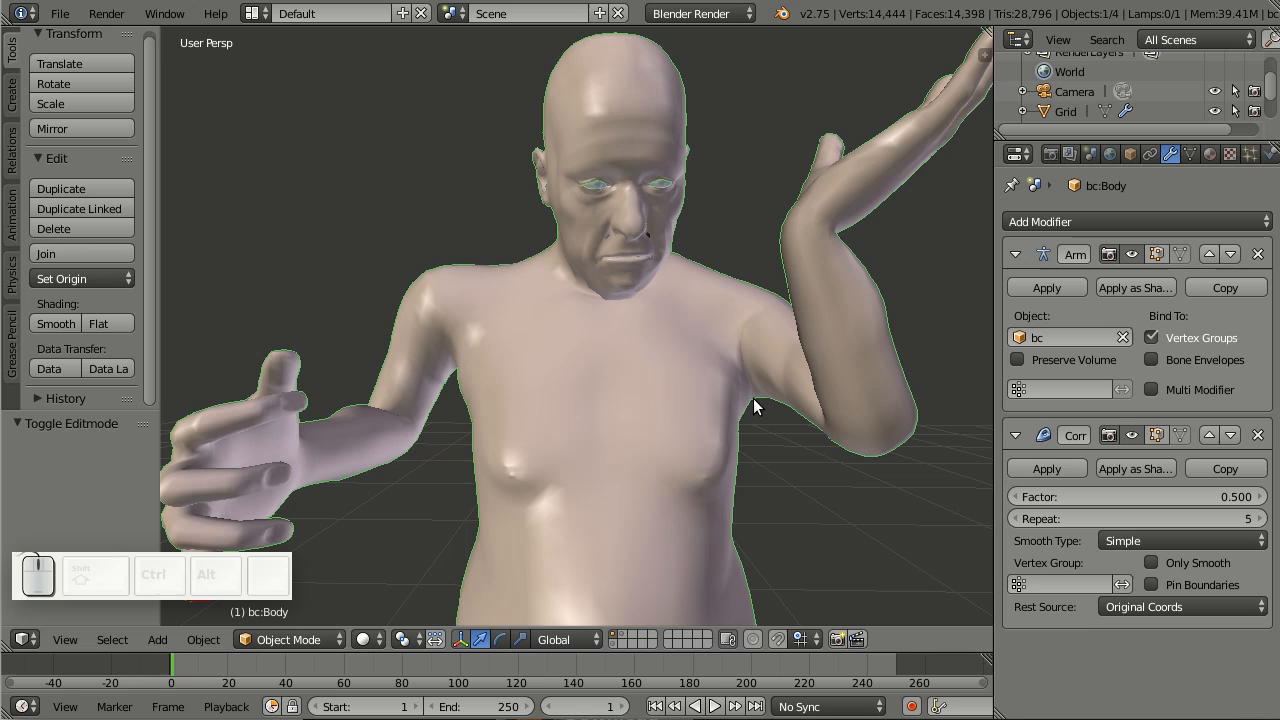
pyautogui.moveTo(745, 338)
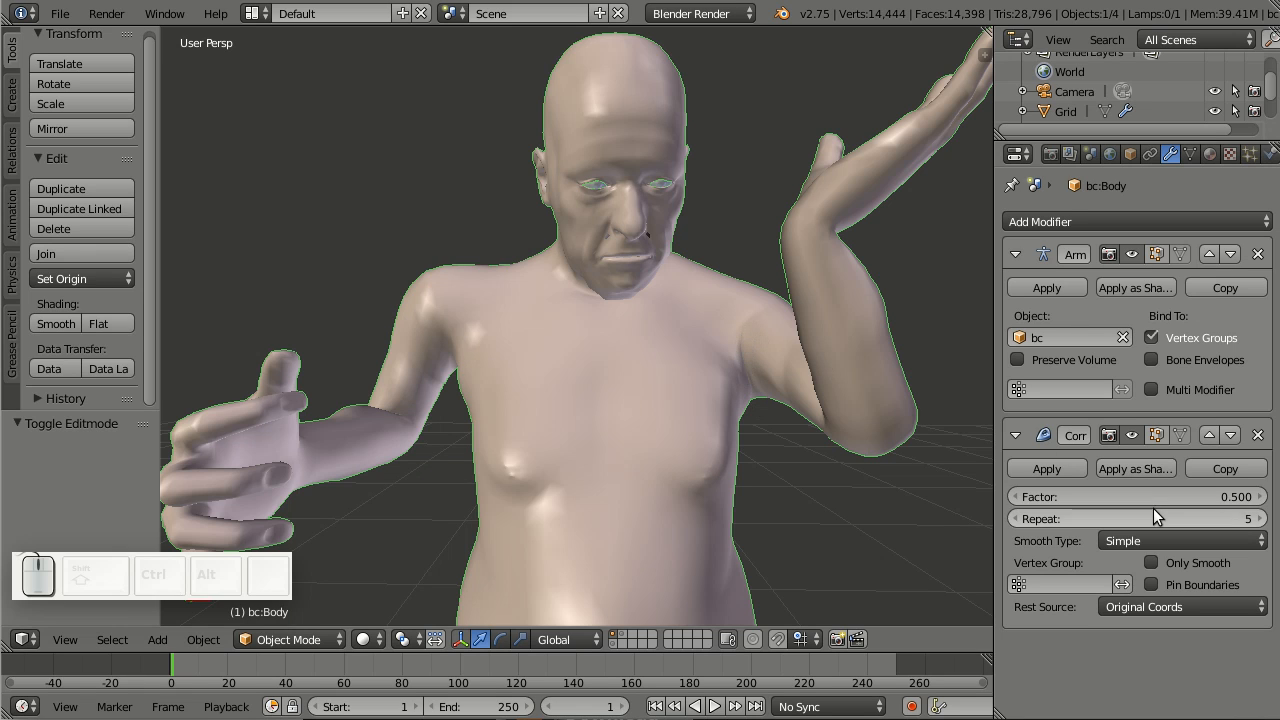
pyautogui.moveTo(1167, 505)
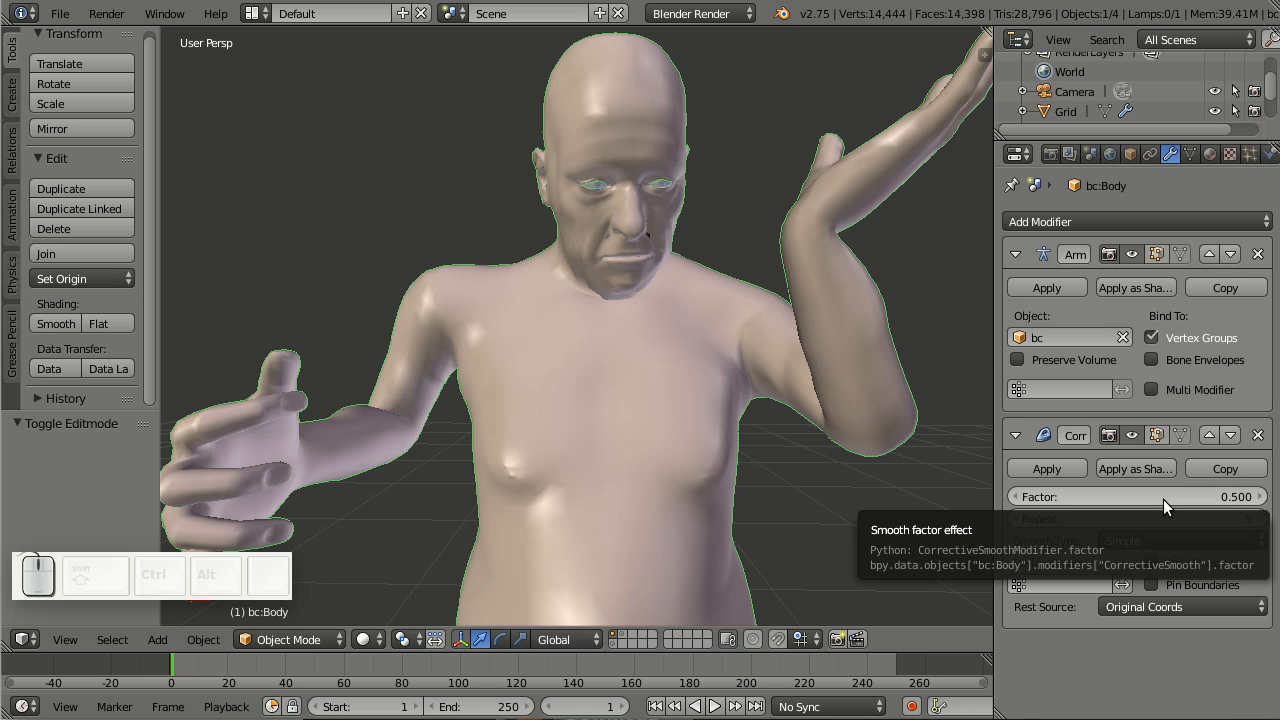
# Step: Push the Corrective Smooth factor to 2 to show the spikes, then set it back to 0.5
pyautogui.click(1135, 497)
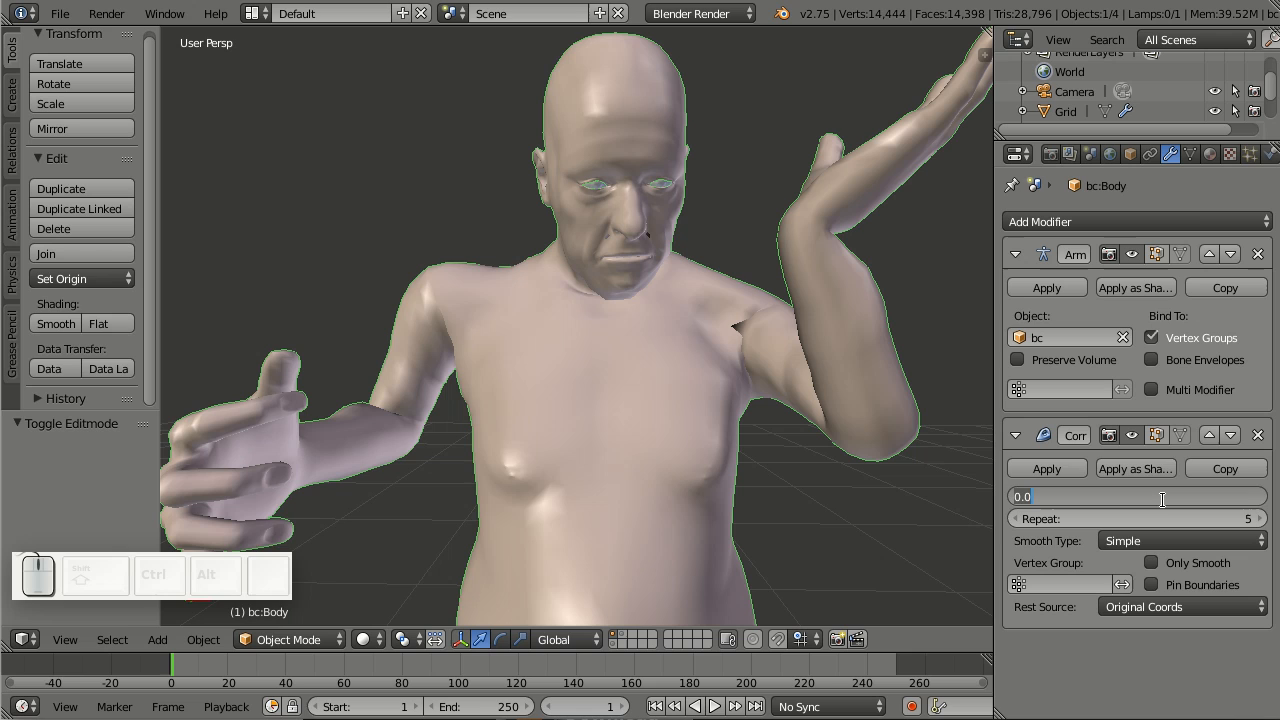
pyautogui.moveTo(1020, 497); pyautogui.dragTo(1255, 497)
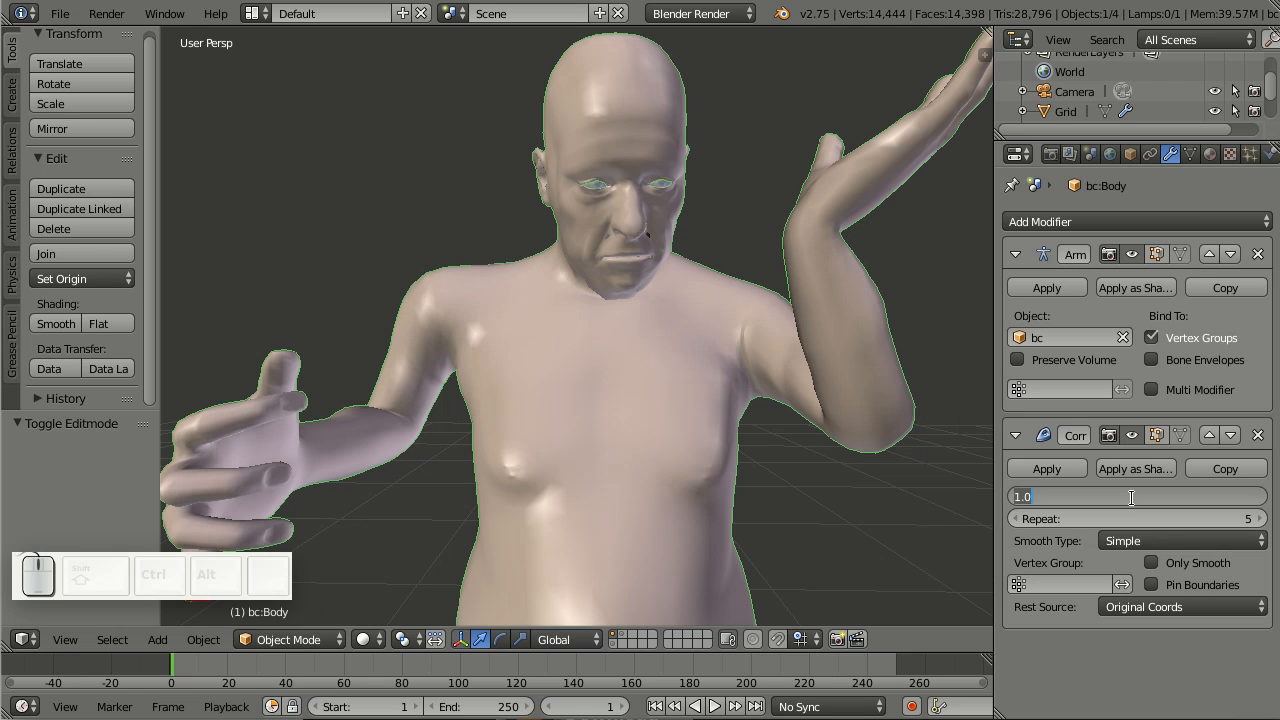
pyautogui.write('2')
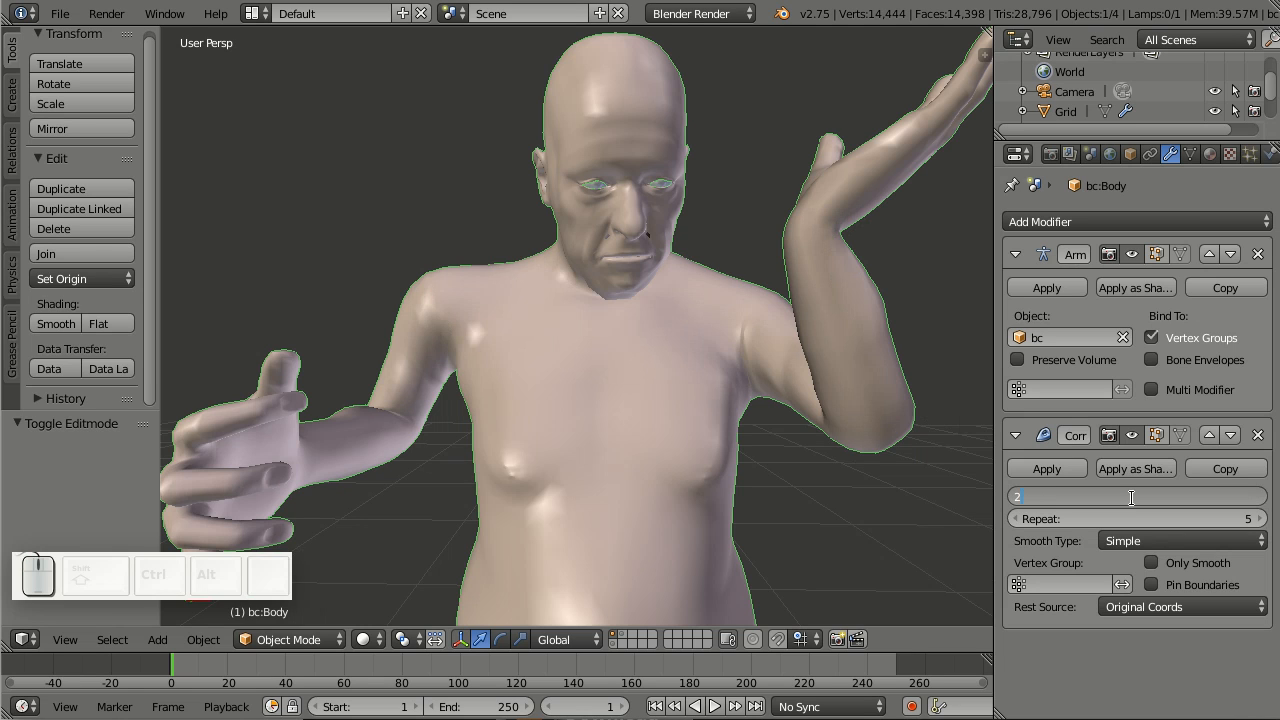
pyautogui.write('2.000')
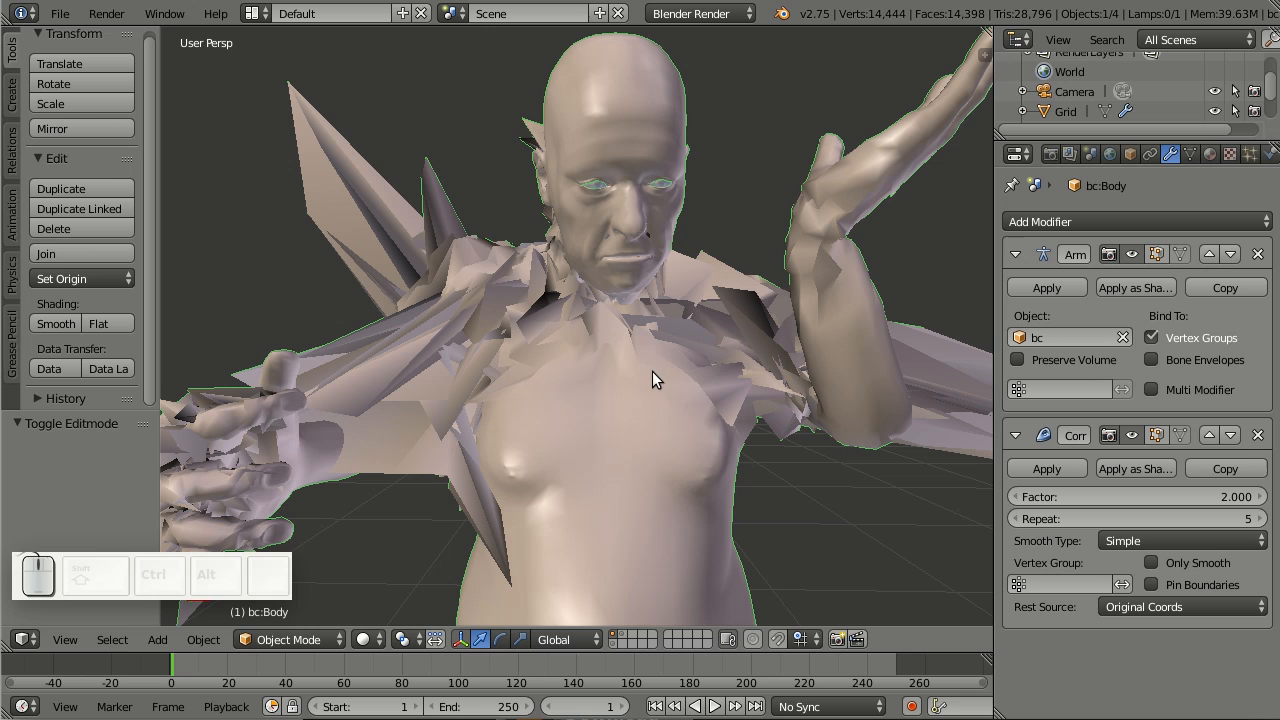
pyautogui.moveTo(658, 330)
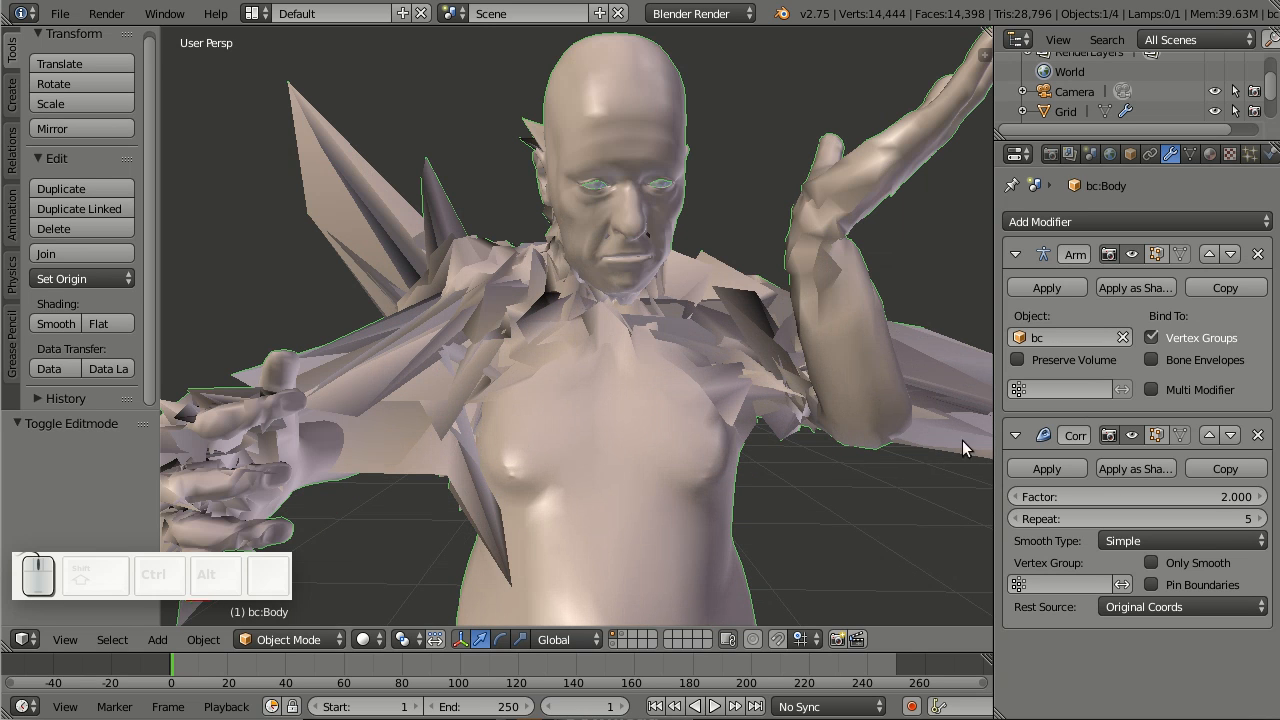
pyautogui.click(1137, 496)
pyautogui.write('0.500')
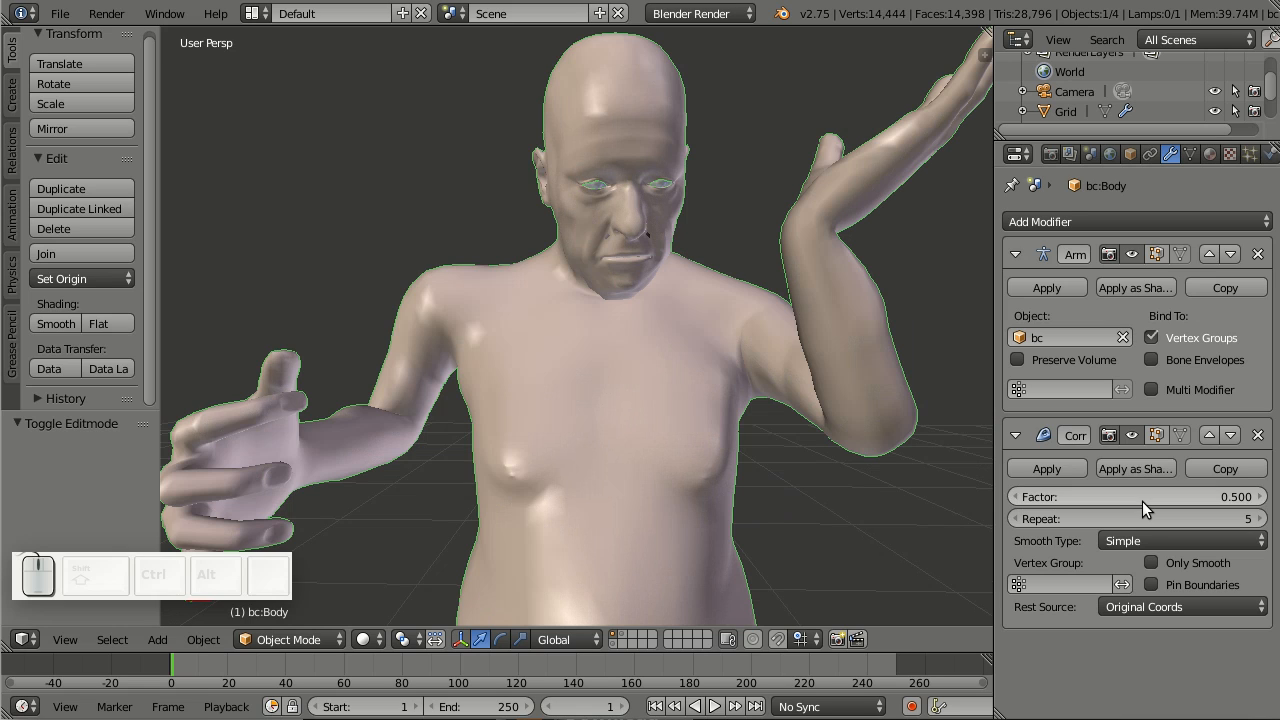
pyautogui.moveTo(1130, 519)
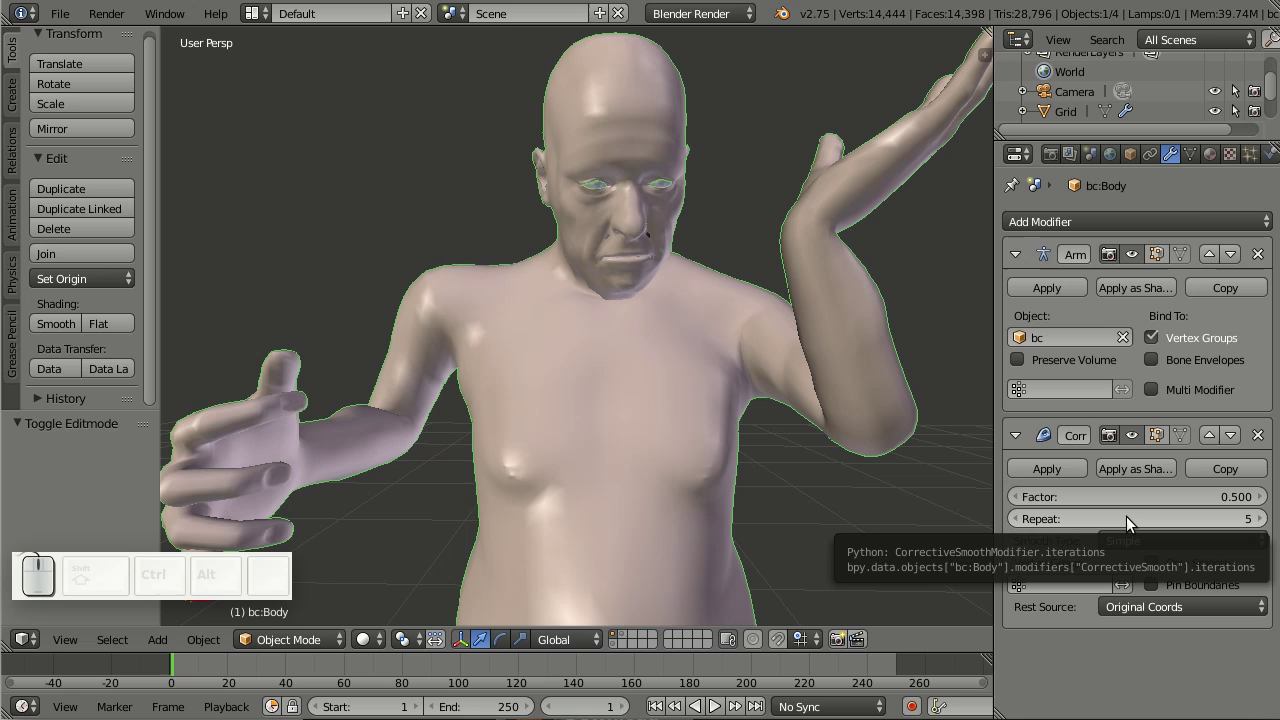
pyautogui.moveTo(1180, 520)
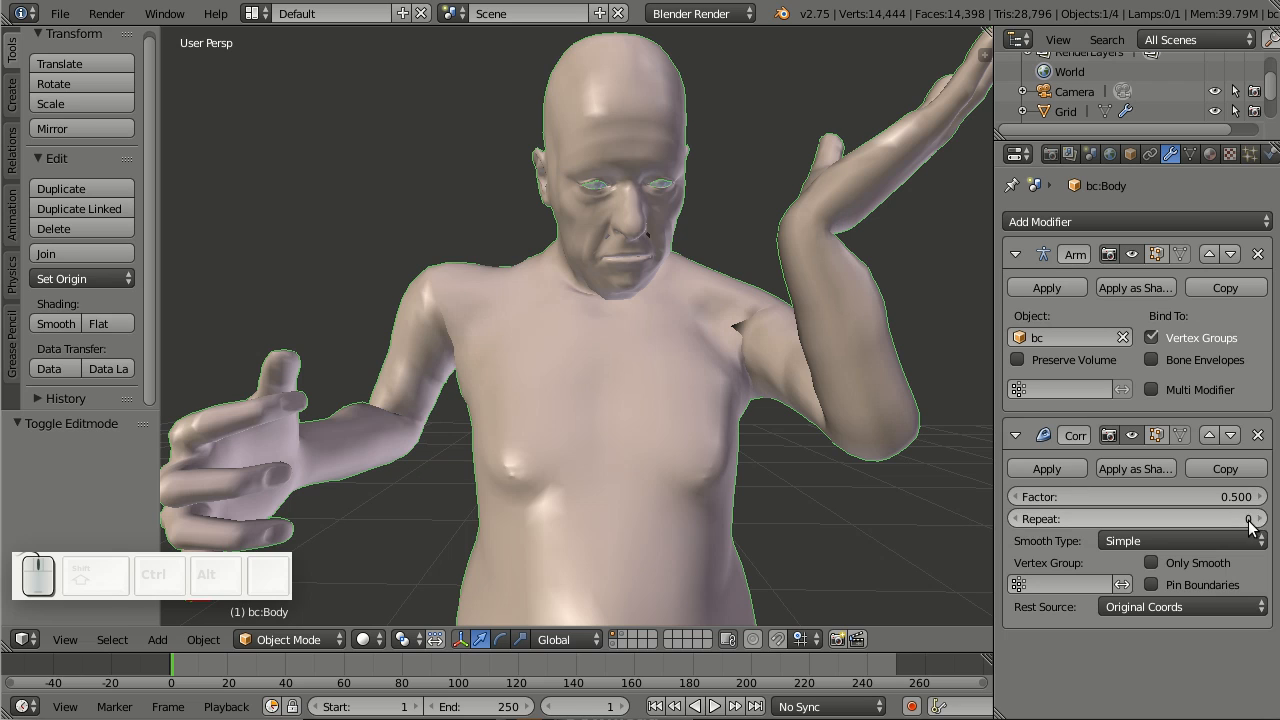
# Step: Raise the Corrective Smooth Repeat count from 5 to 12
pyautogui.click(1252, 518)
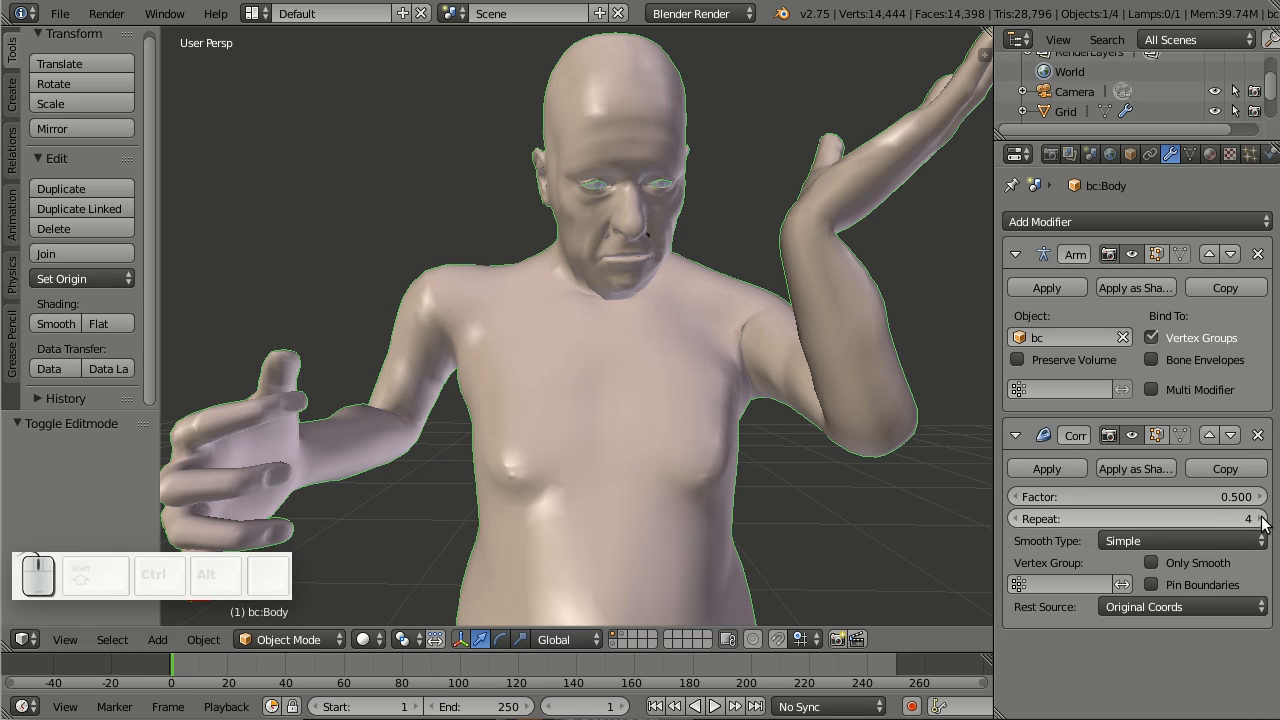
pyautogui.click(1268, 521)
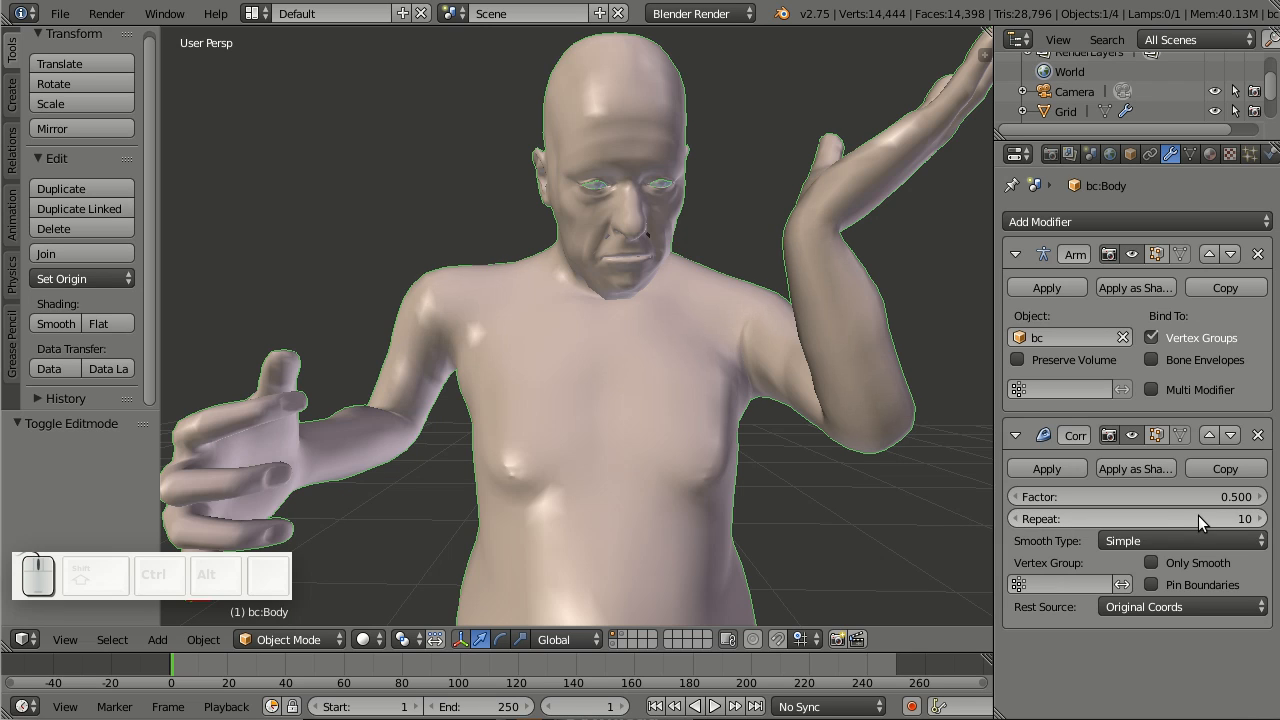
pyautogui.moveTo(1200, 522)
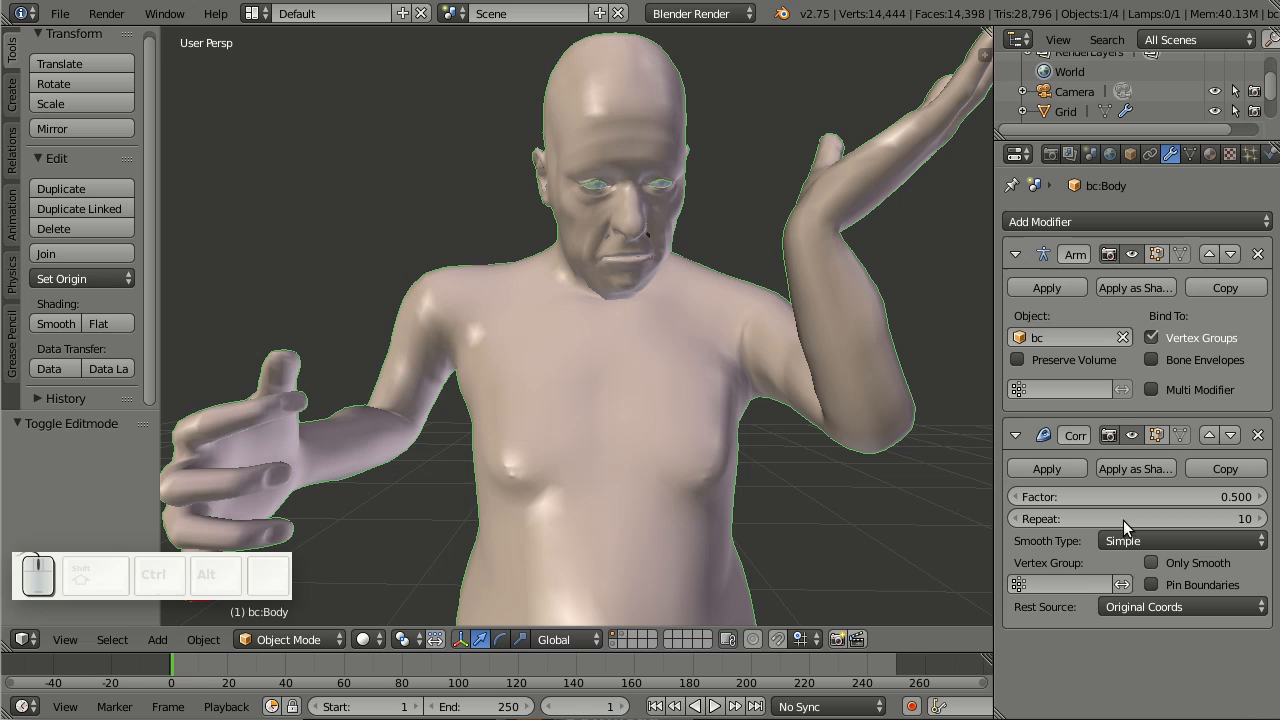
pyautogui.moveTo(1070, 550)
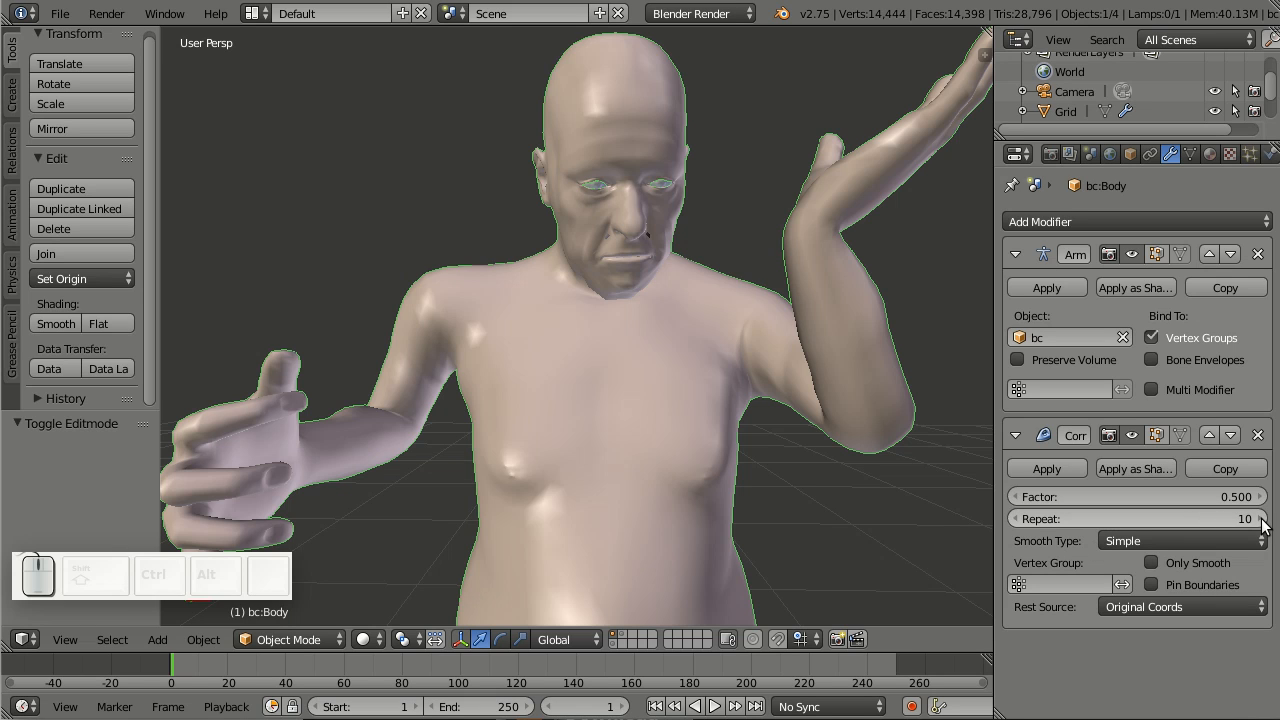
pyautogui.click(1261, 521)
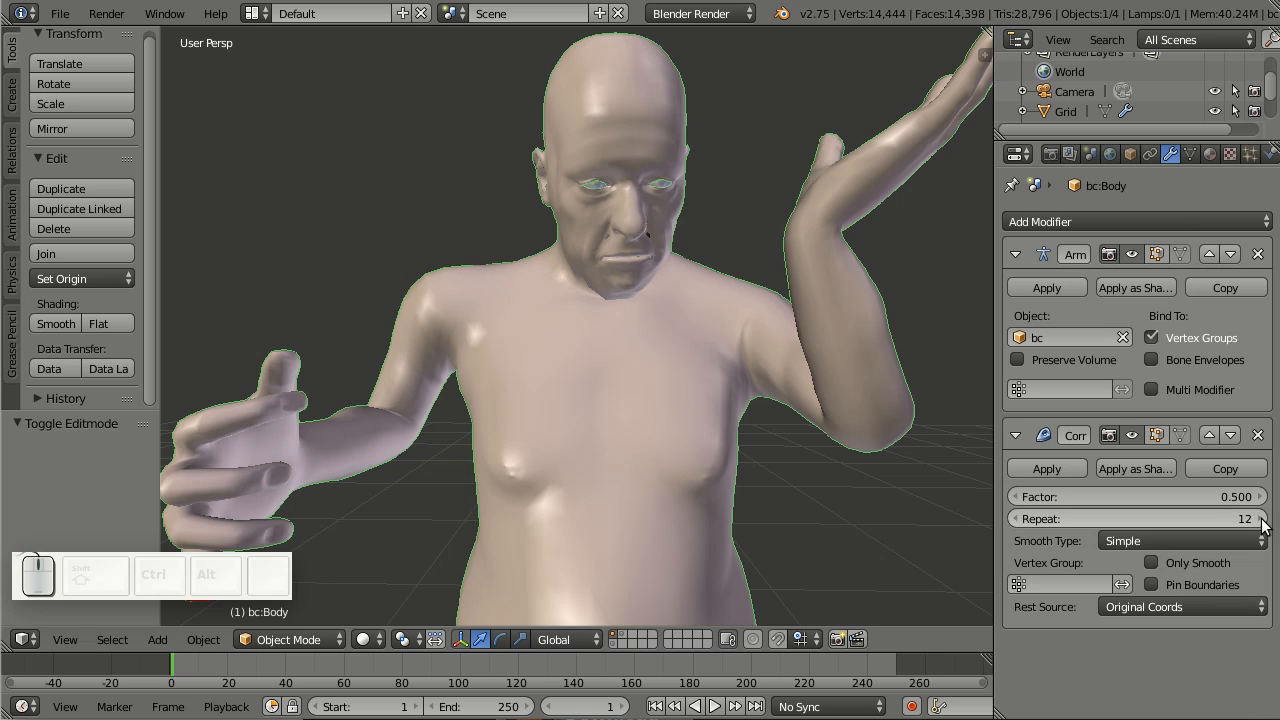
pyautogui.moveTo(742, 366)
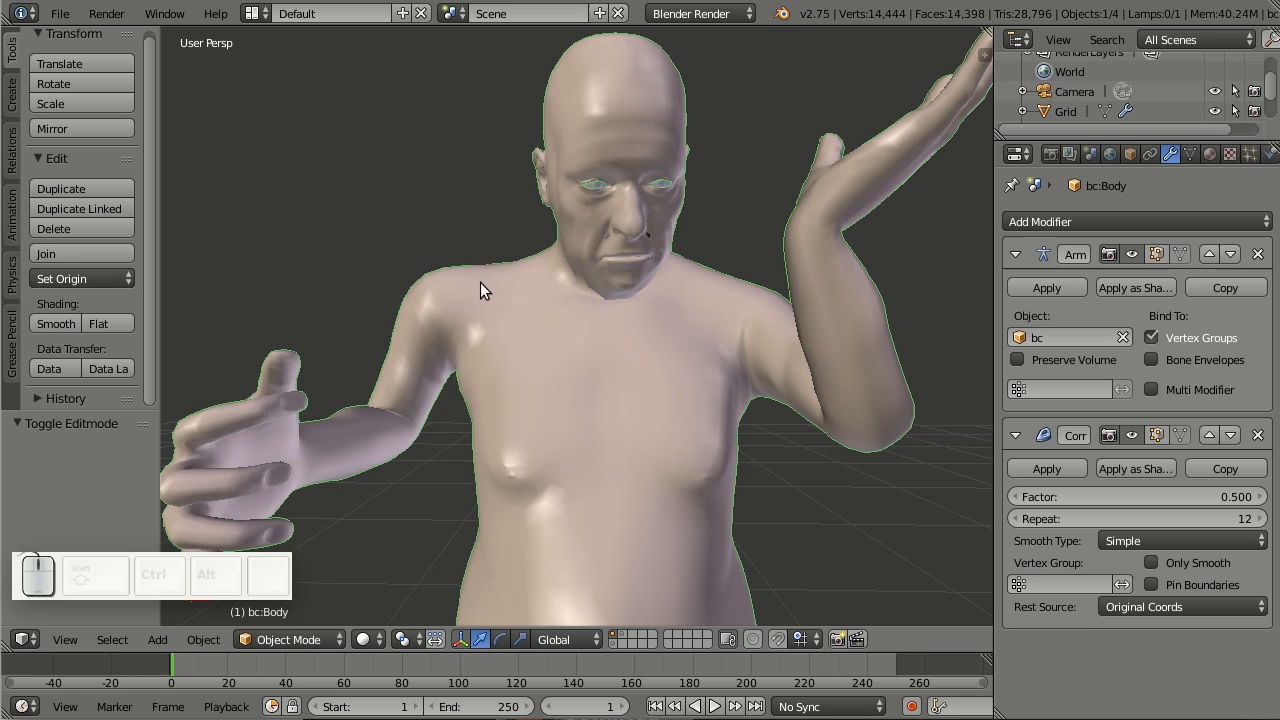
pyautogui.moveTo(838, 293)
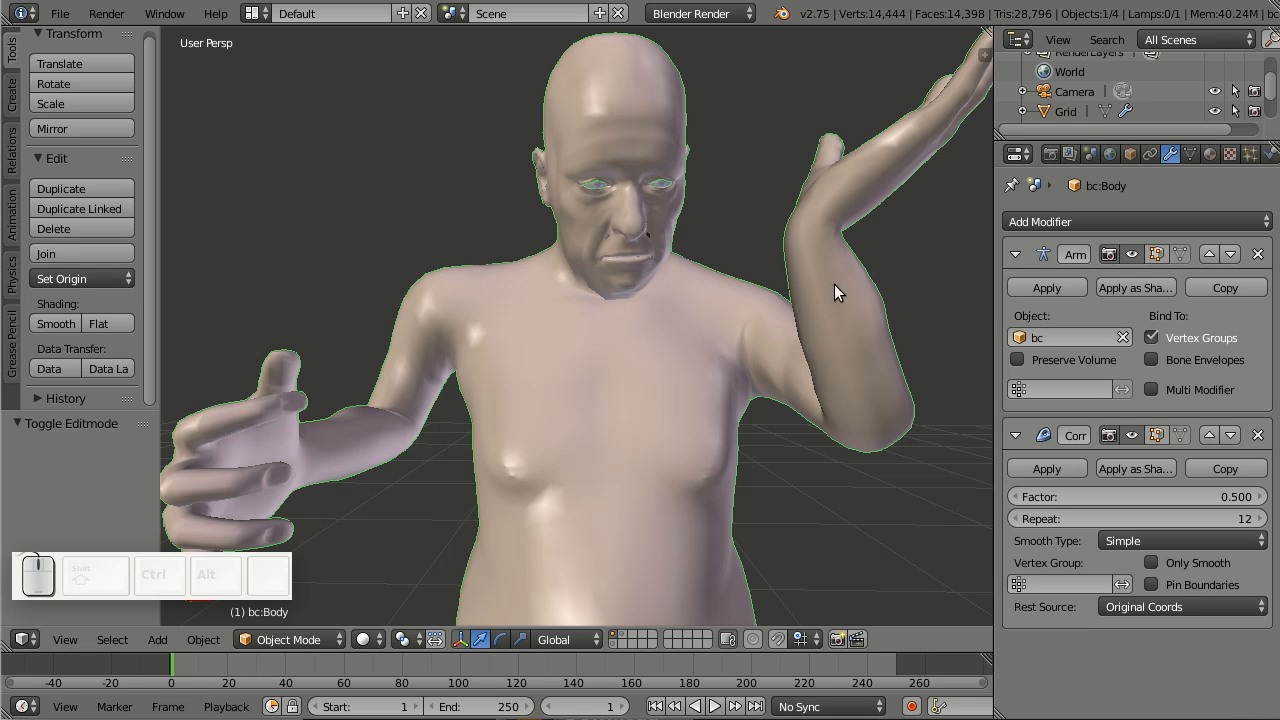
pyautogui.moveTo(832, 258)
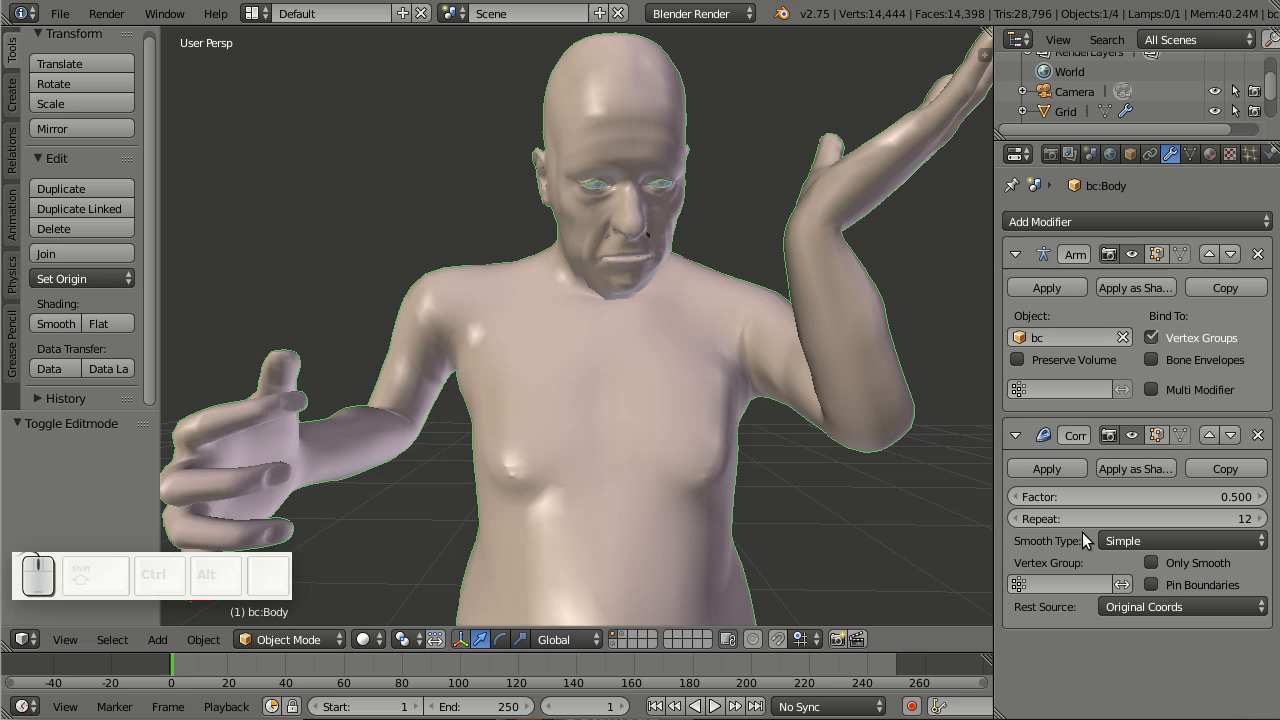
# Step: Change the Corrective Smooth smooth type from Simple to Length Weight
pyautogui.click(1180, 540)
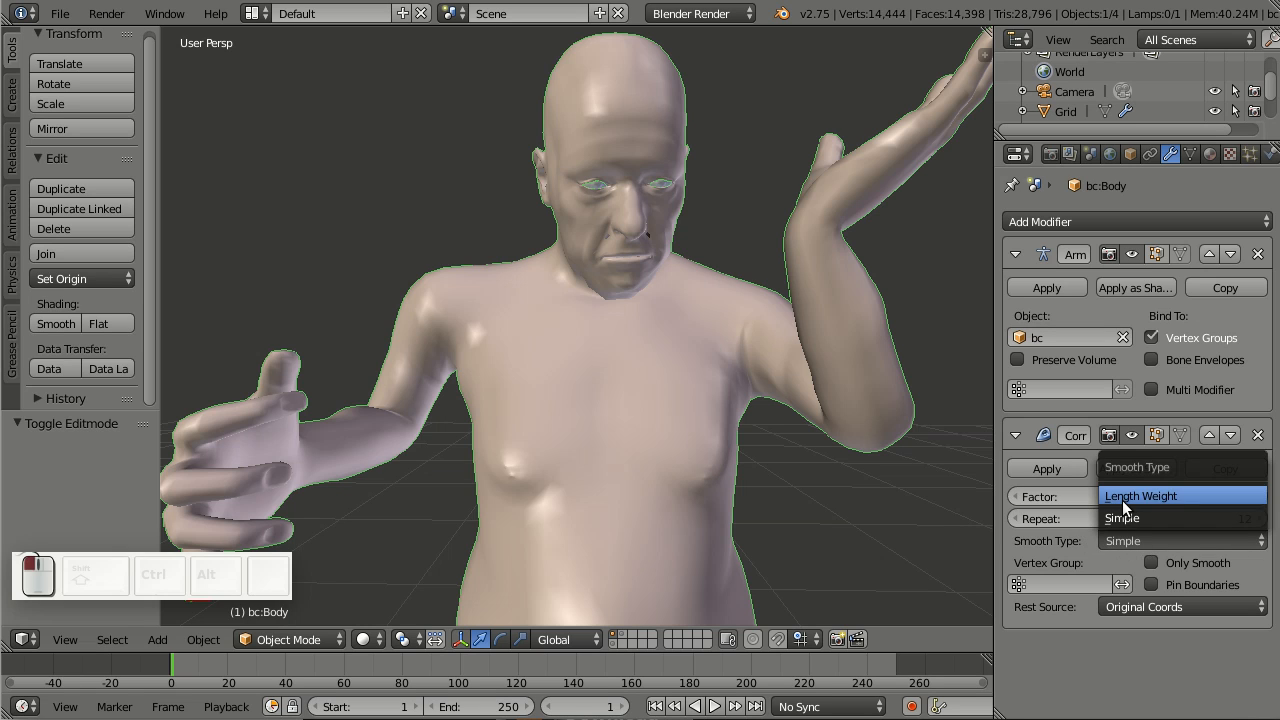
pyautogui.click(1141, 495)
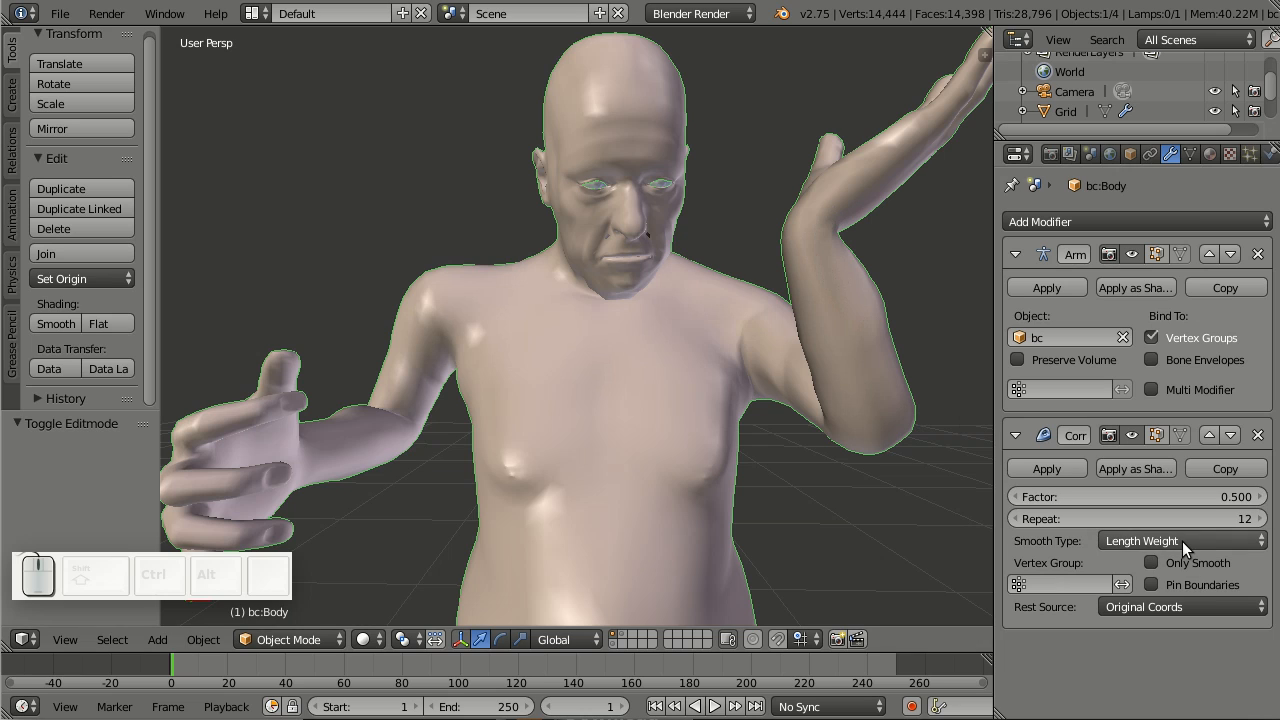
pyautogui.moveTo(1185, 547)
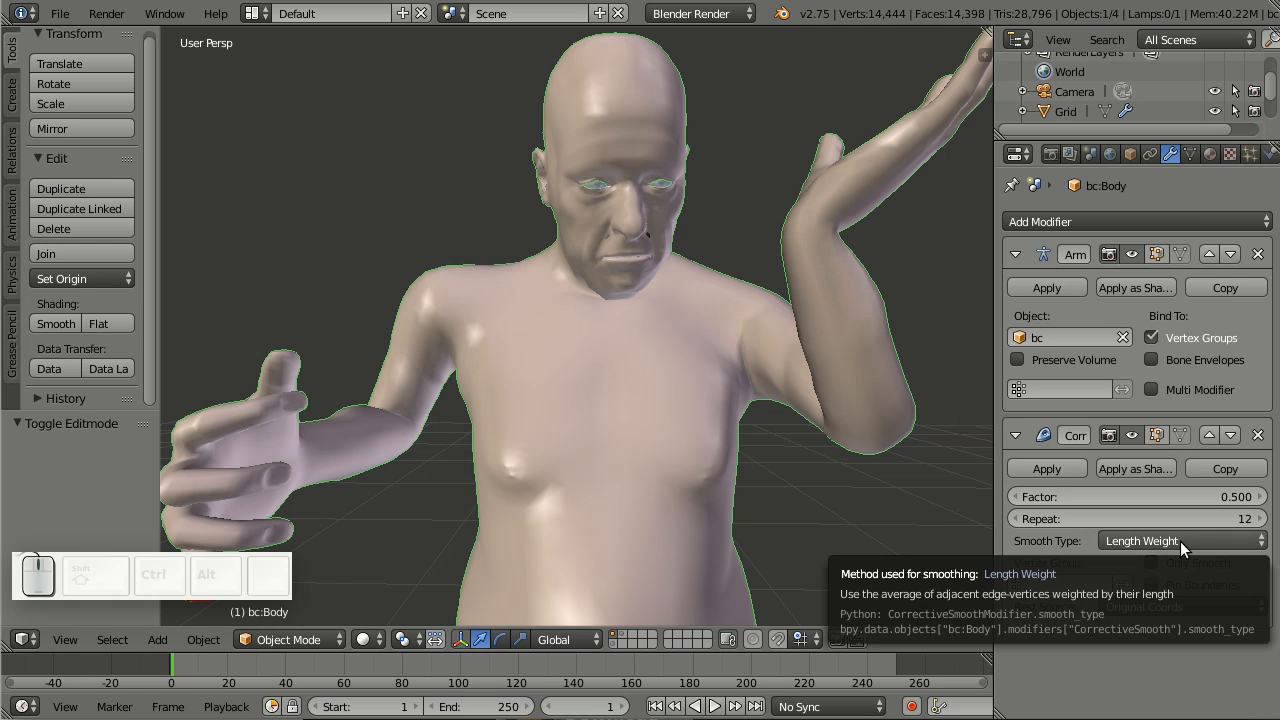
pyautogui.moveTo(836, 340)
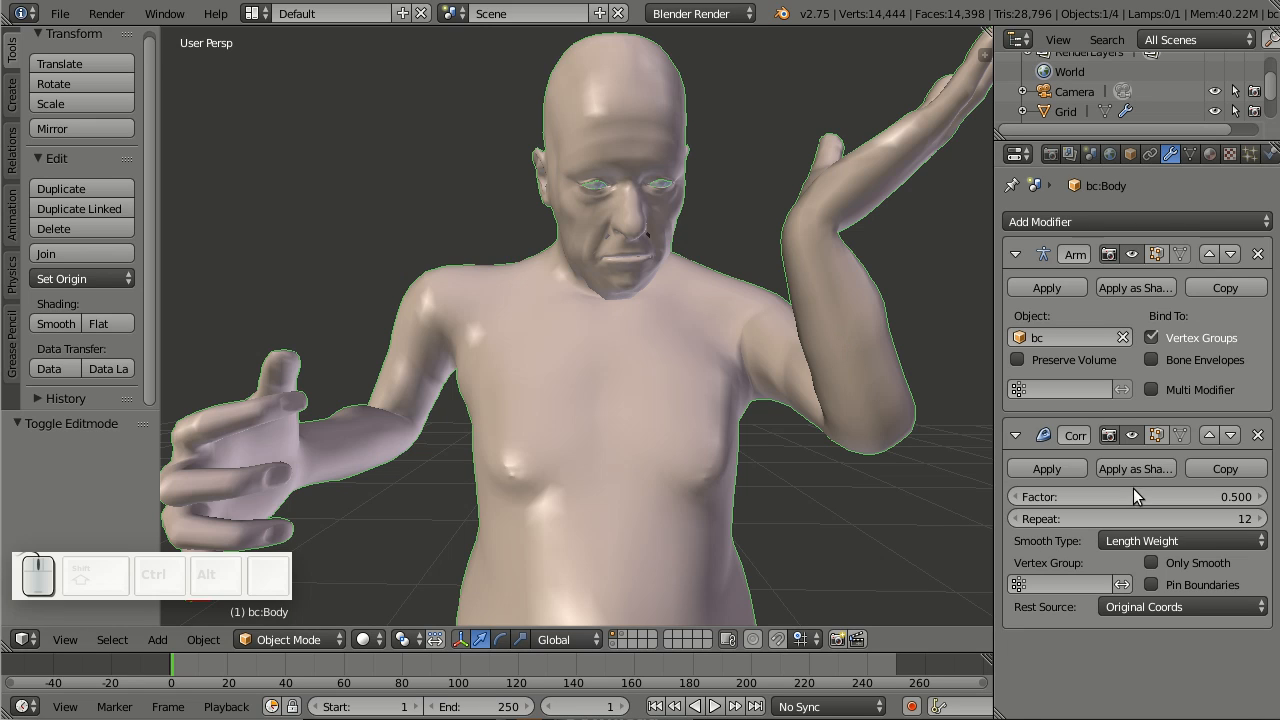
pyautogui.click(1180, 540)
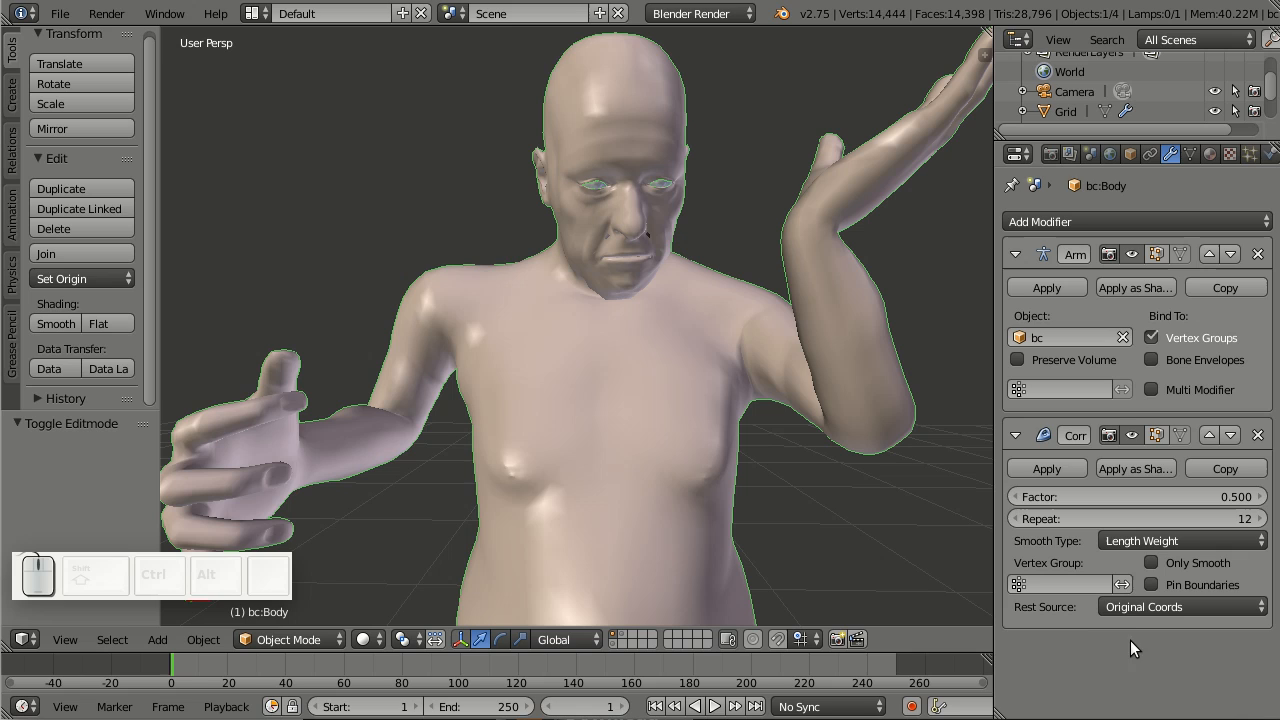
pyautogui.moveTo(1170, 596)
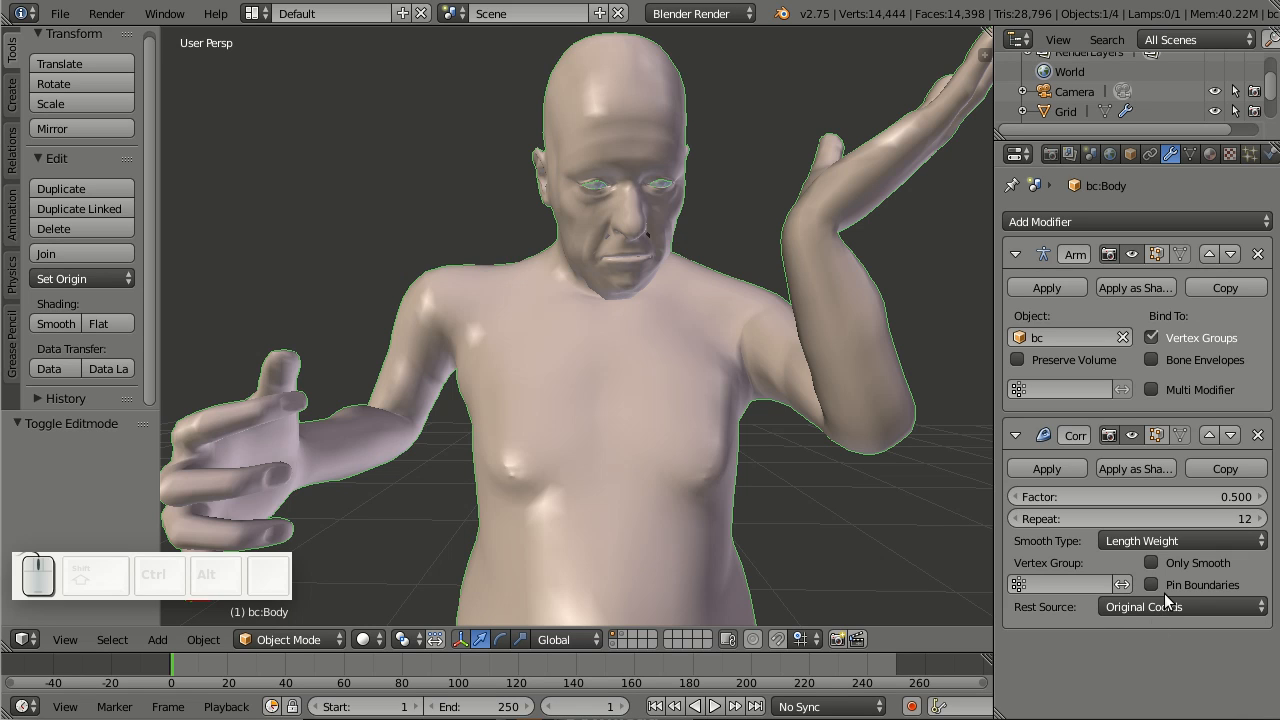
pyautogui.click(1180, 608)
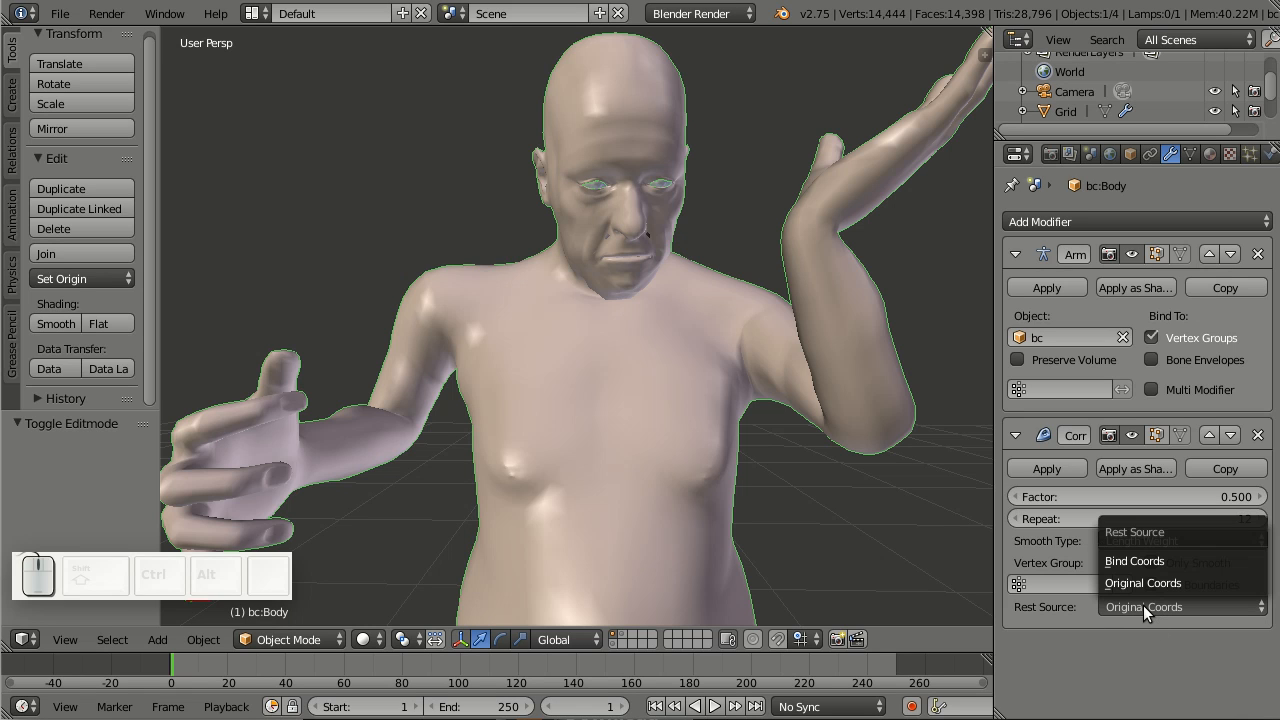
pyautogui.moveTo(1138, 560)
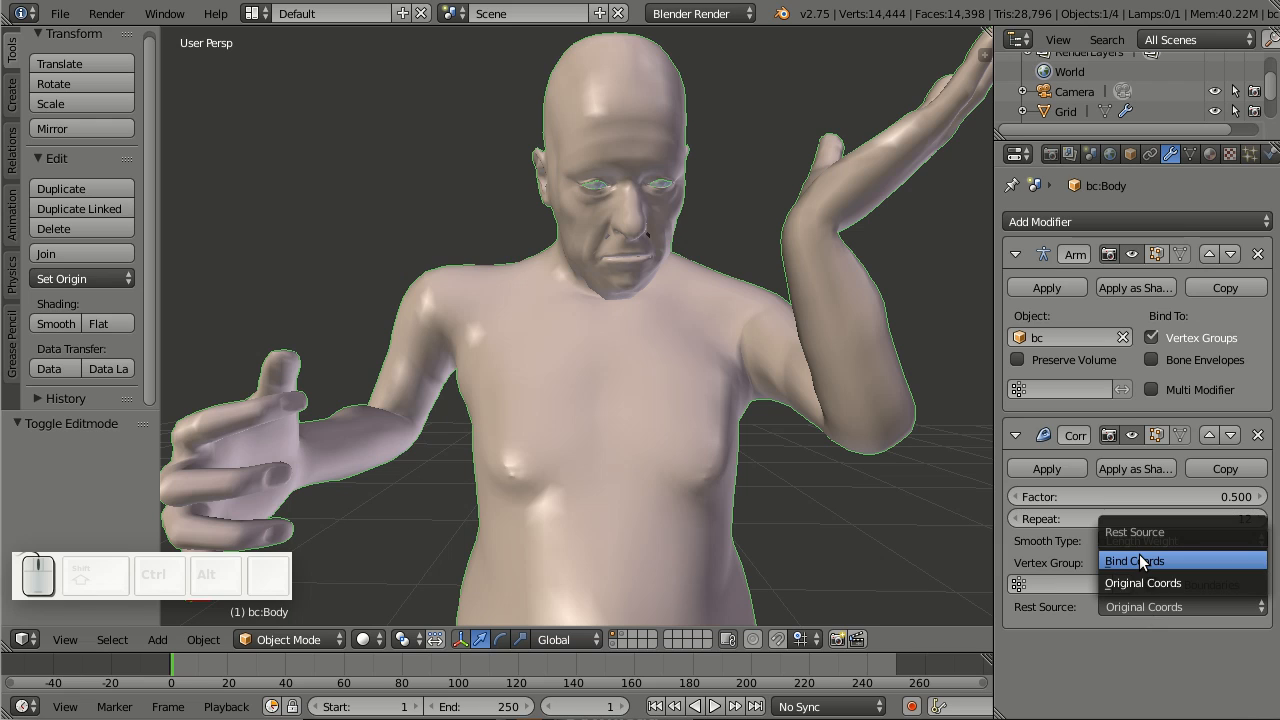
pyautogui.moveTo(1150, 561)
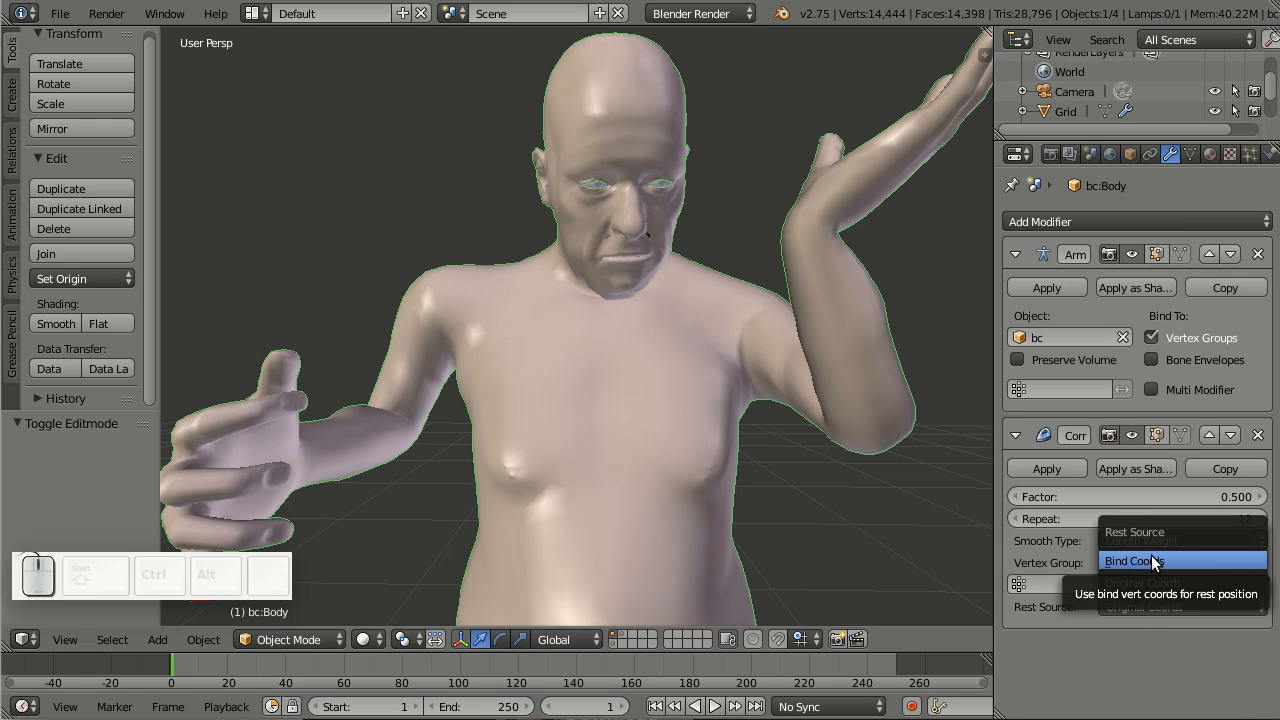
pyautogui.click(1146, 561)
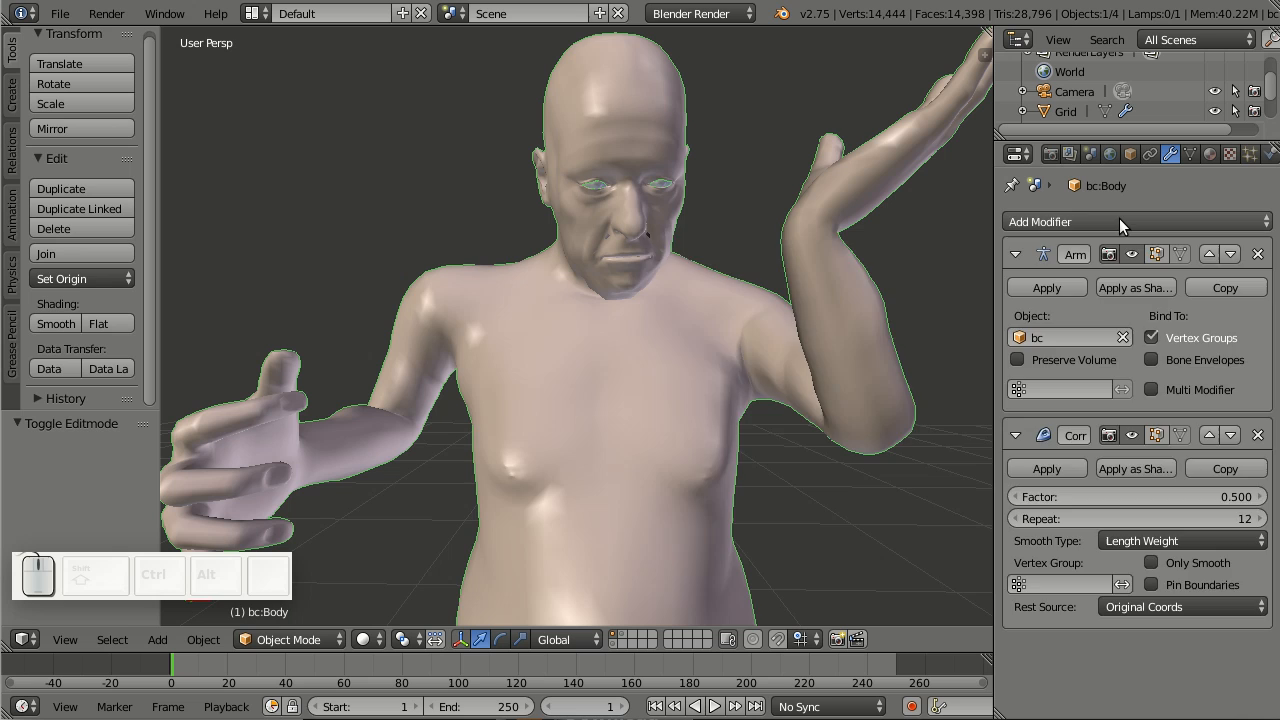
pyautogui.moveTo(1145, 700)
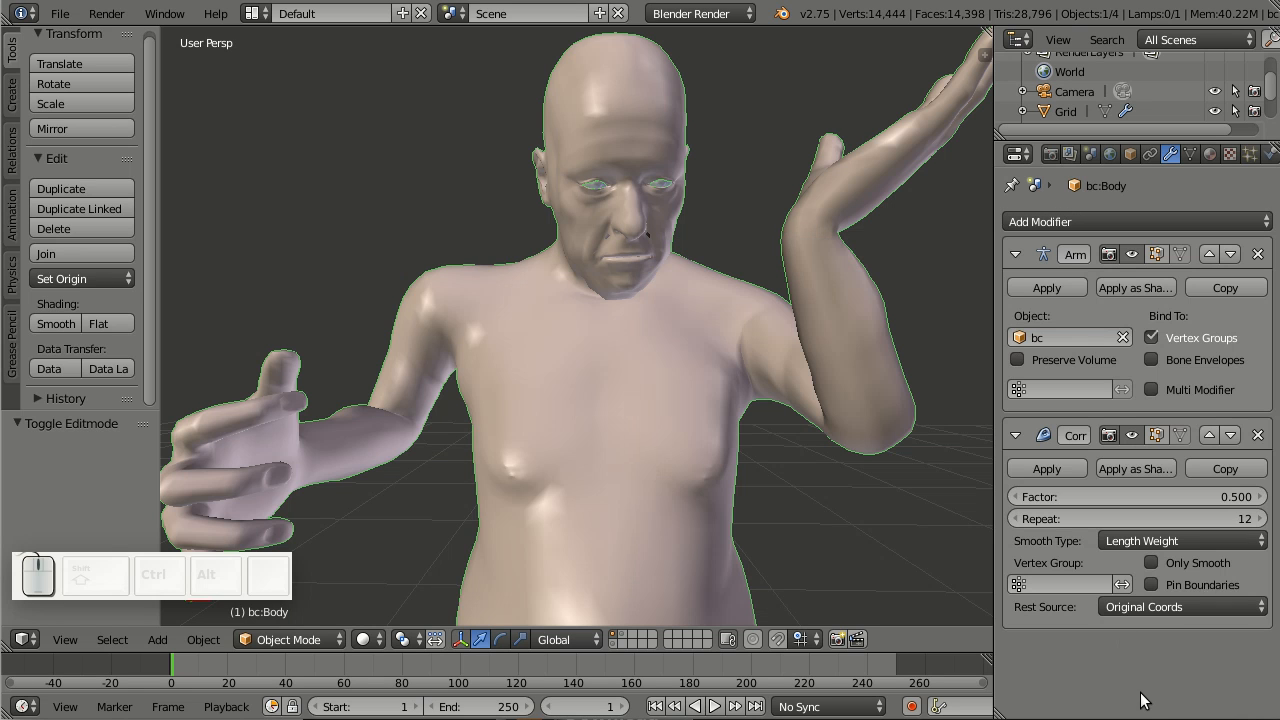
pyautogui.moveTo(1099, 488)
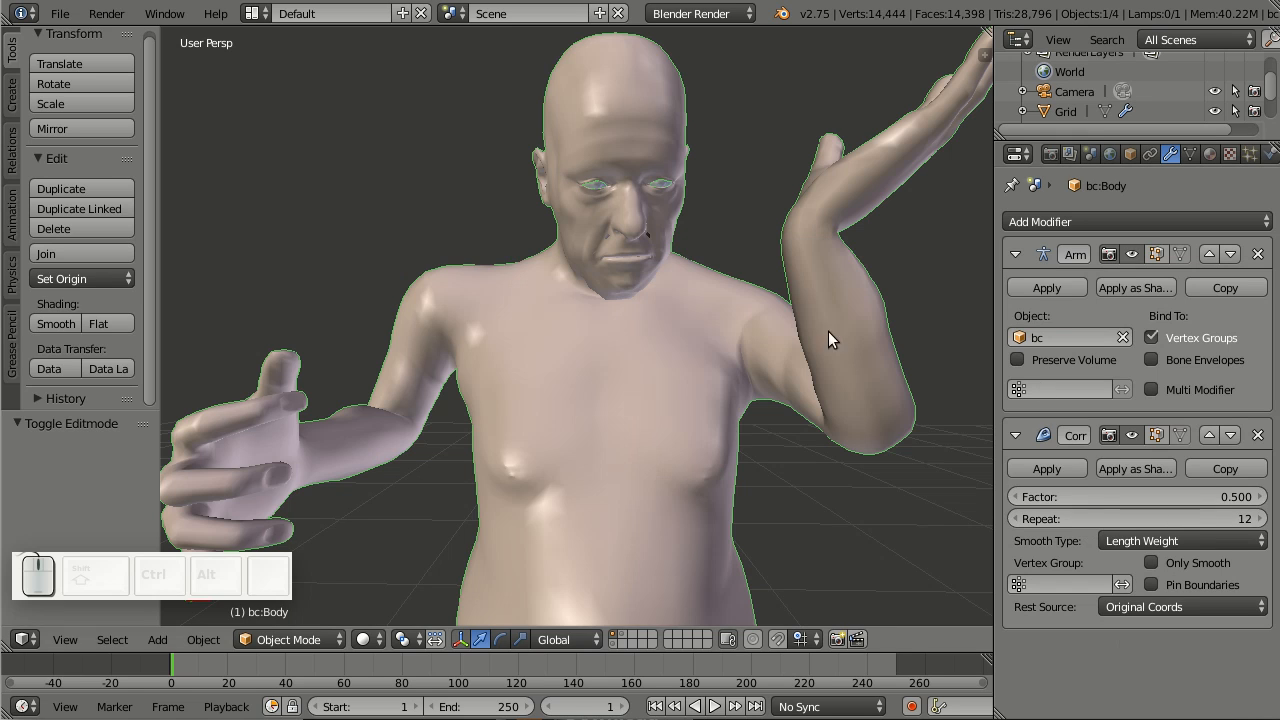
pyautogui.moveTo(755, 365)
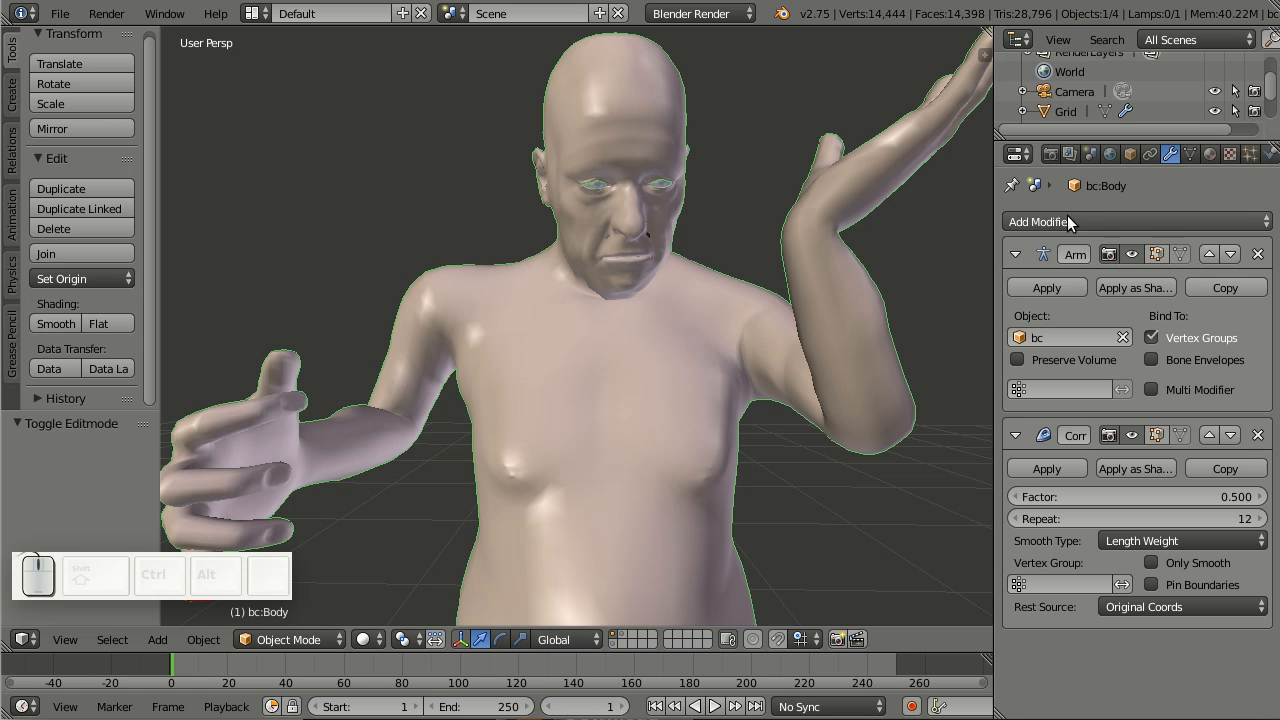
# Step: Add a Subdivision Surface modifier at the top of the stack and move Armature to the bottom
pyautogui.click(1040, 221)
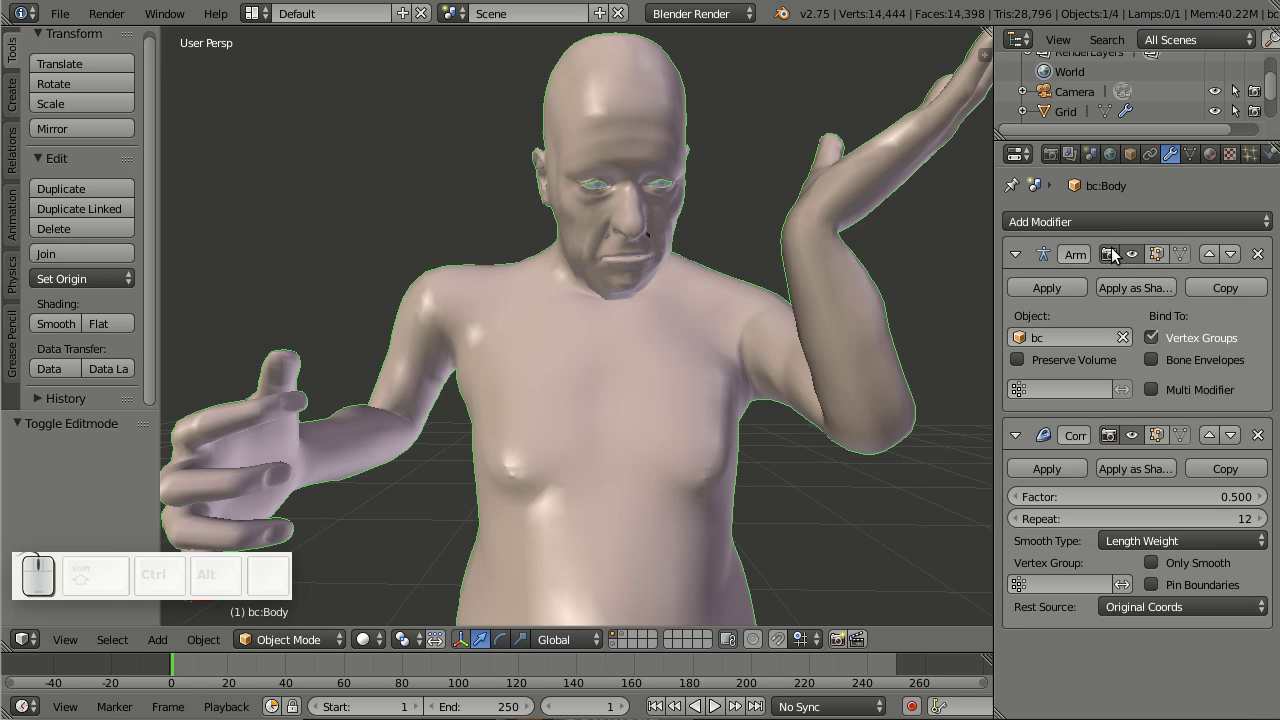
pyautogui.click(1135, 221)
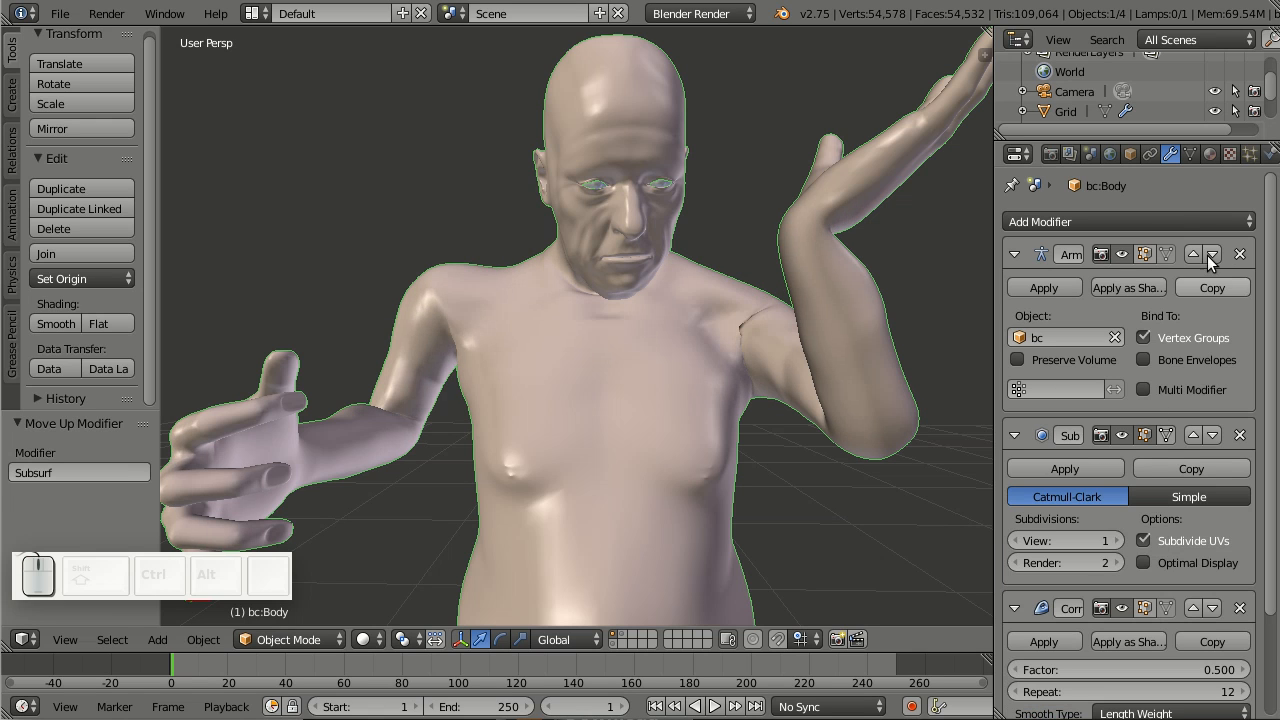
pyautogui.click(1223, 255)
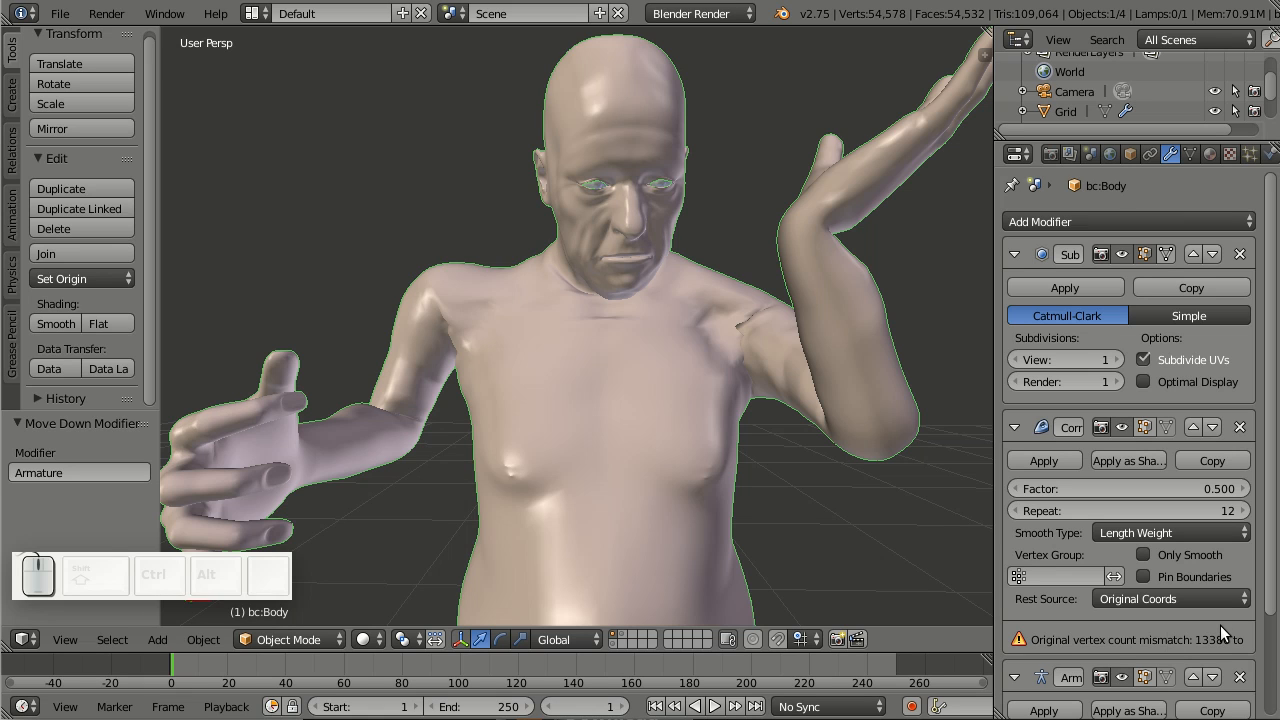
# Step: Set Corrective Smooth's Rest Source to Bind Coords and bind the base pose
pyautogui.click(1170, 599)
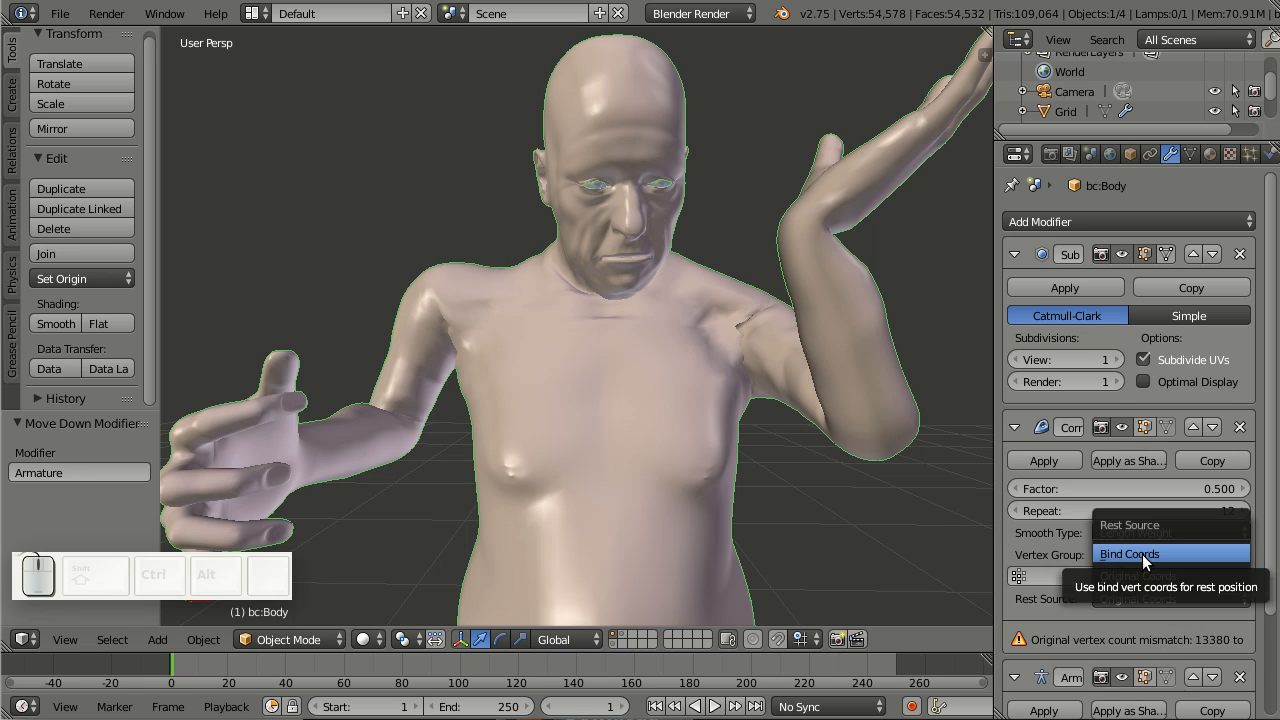
pyautogui.click(1143, 553)
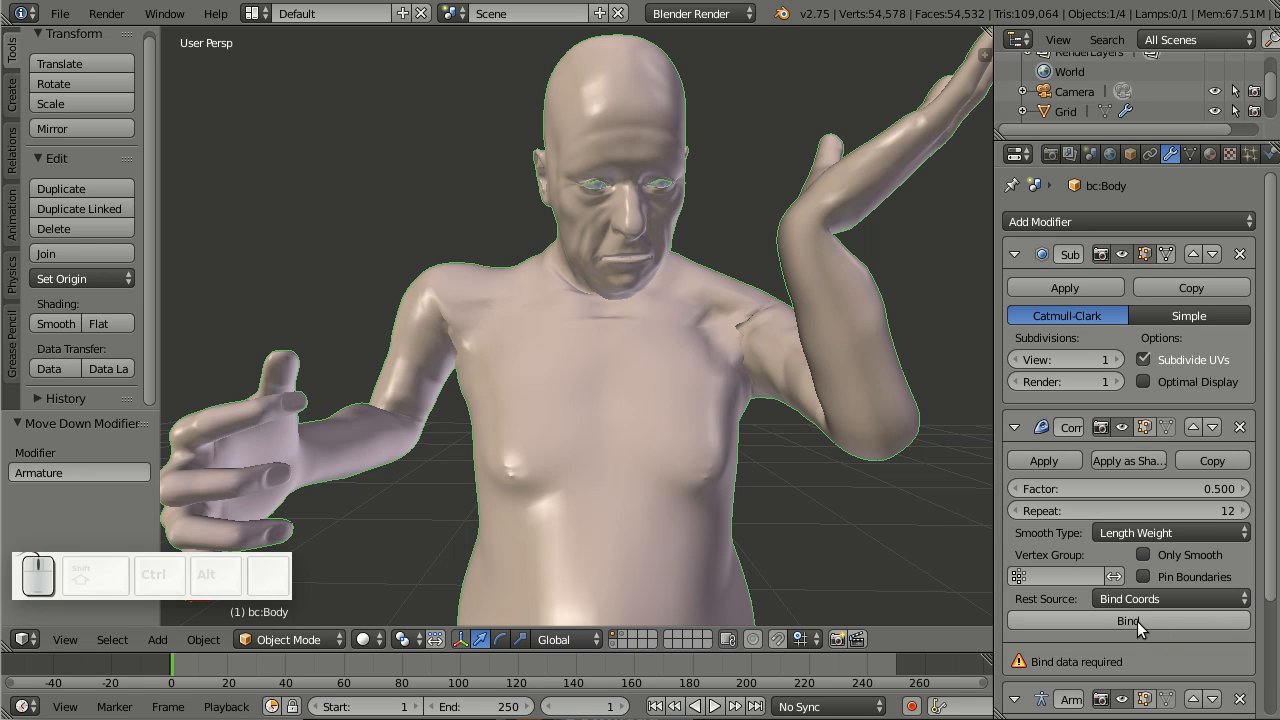
pyautogui.moveTo(1137, 624)
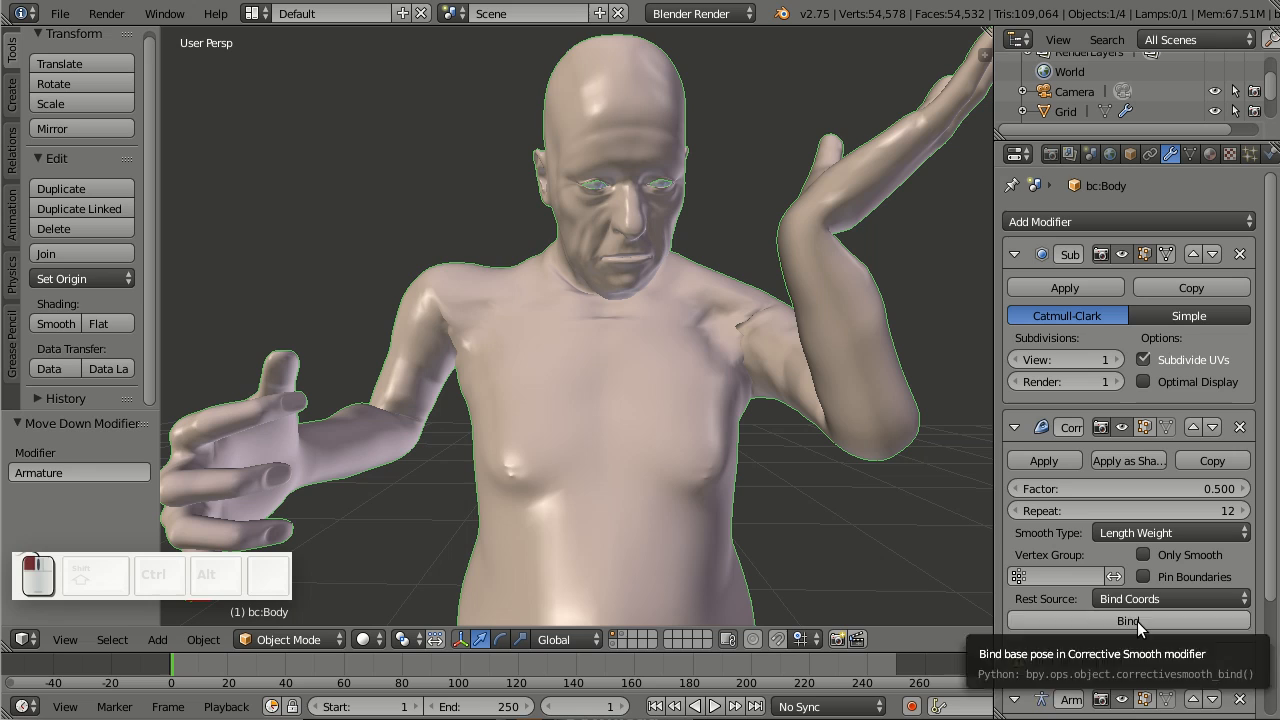
pyautogui.click(1138, 620)
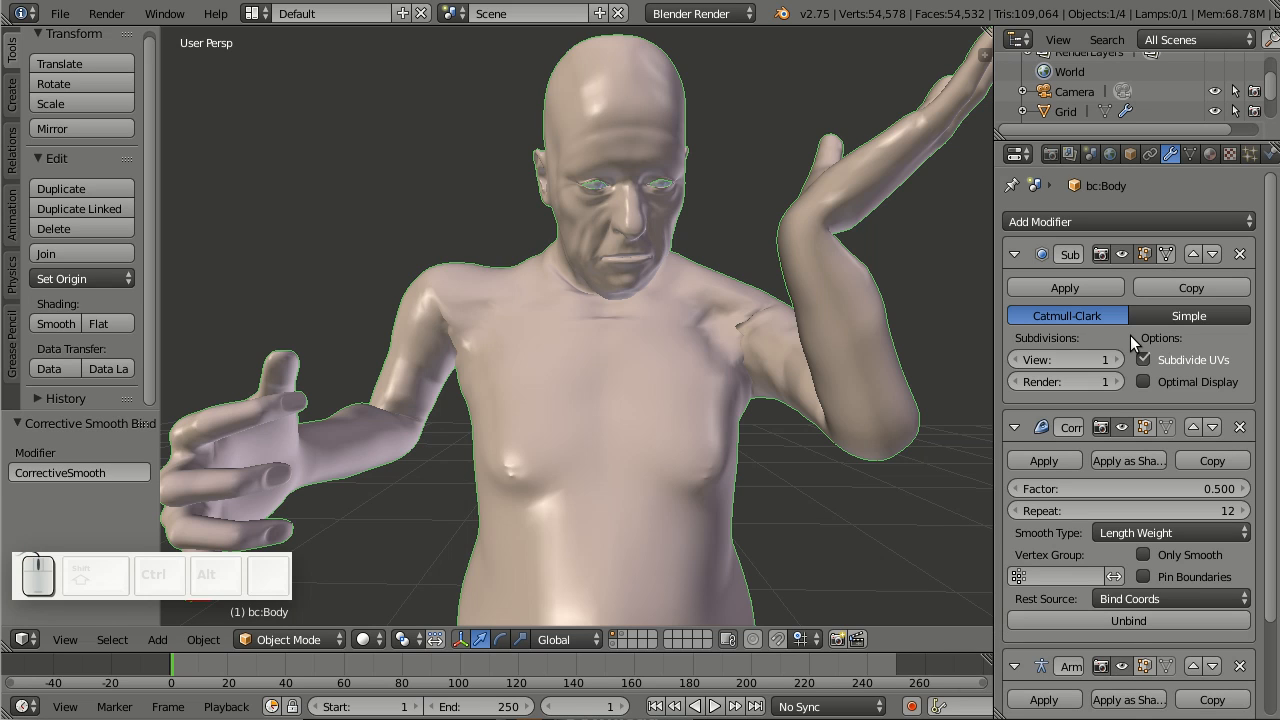
pyautogui.moveTo(1078, 270)
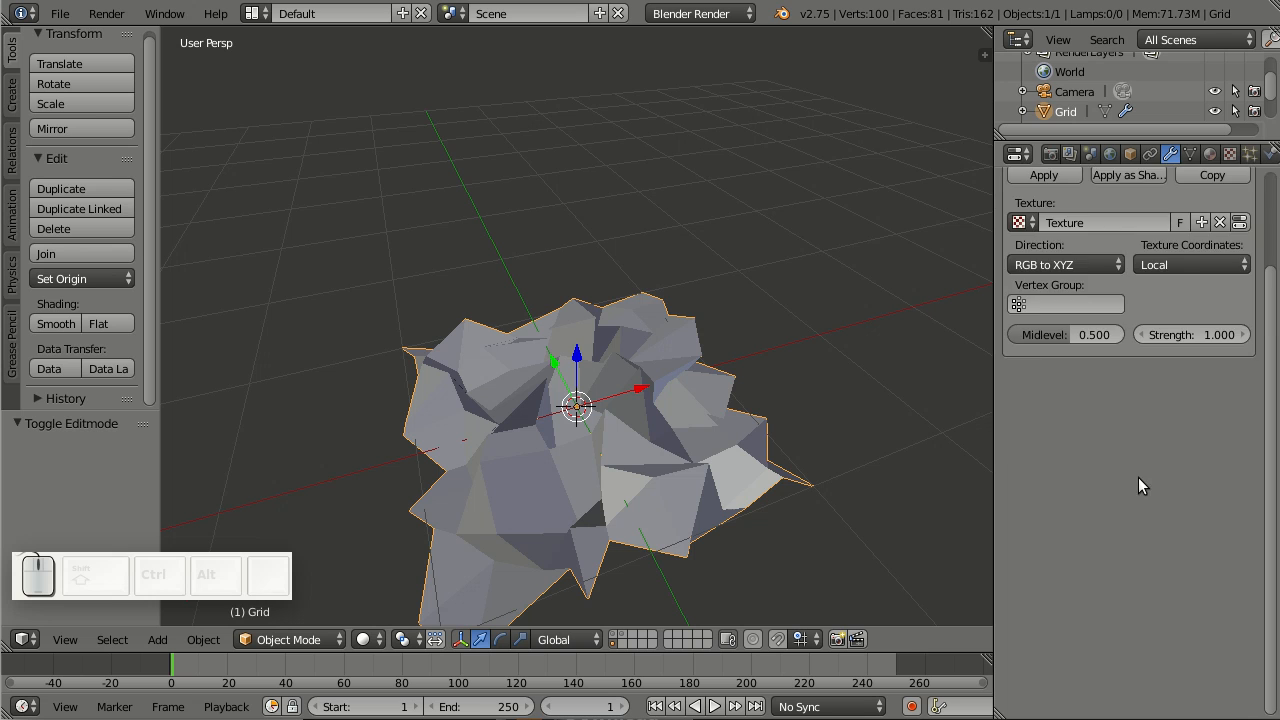
# Step: Add Corrective Smooth to the grid after Displace, trying Pin Boundaries but leaving it off
pyautogui.click(1135, 221)
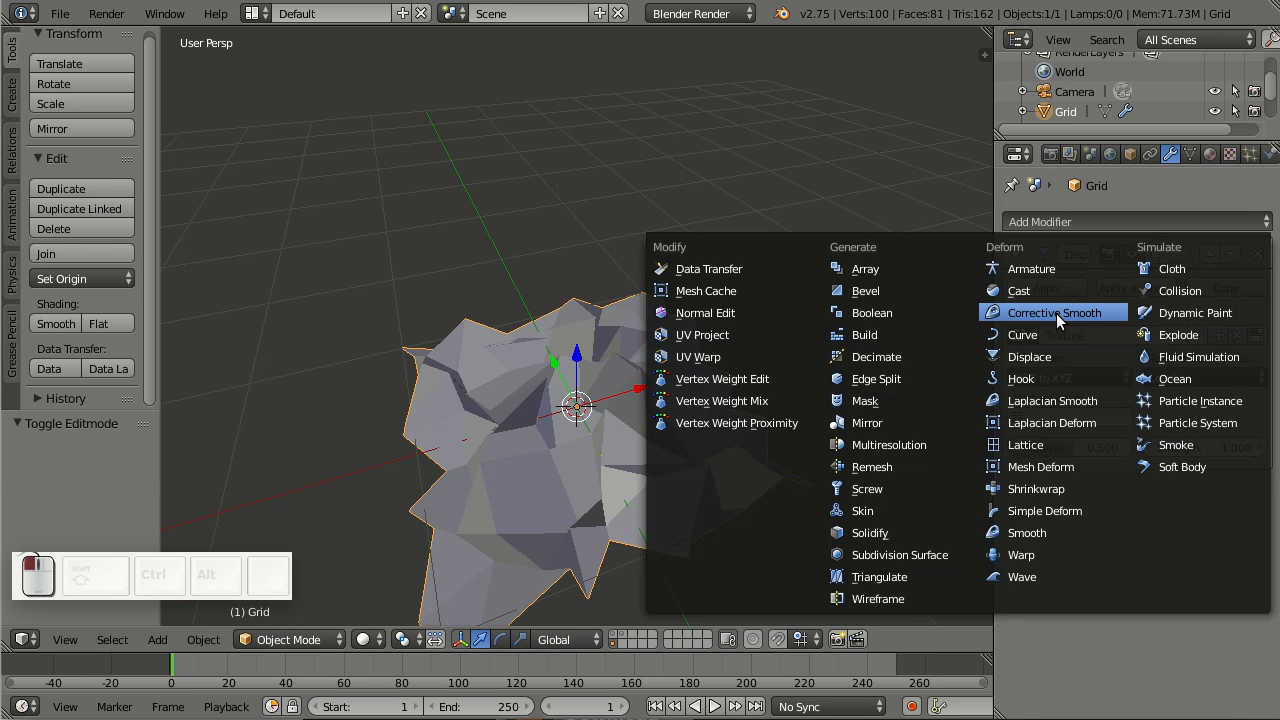
pyautogui.click(1052, 312)
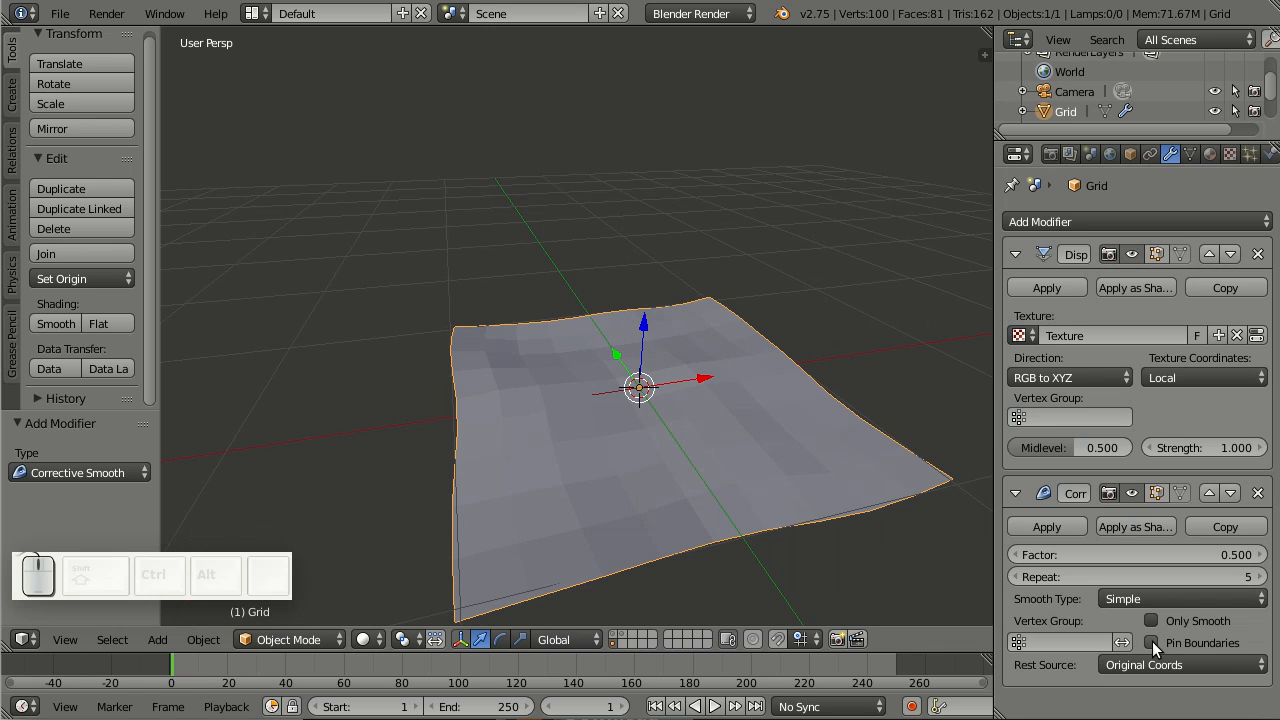
pyautogui.click(1153, 642)
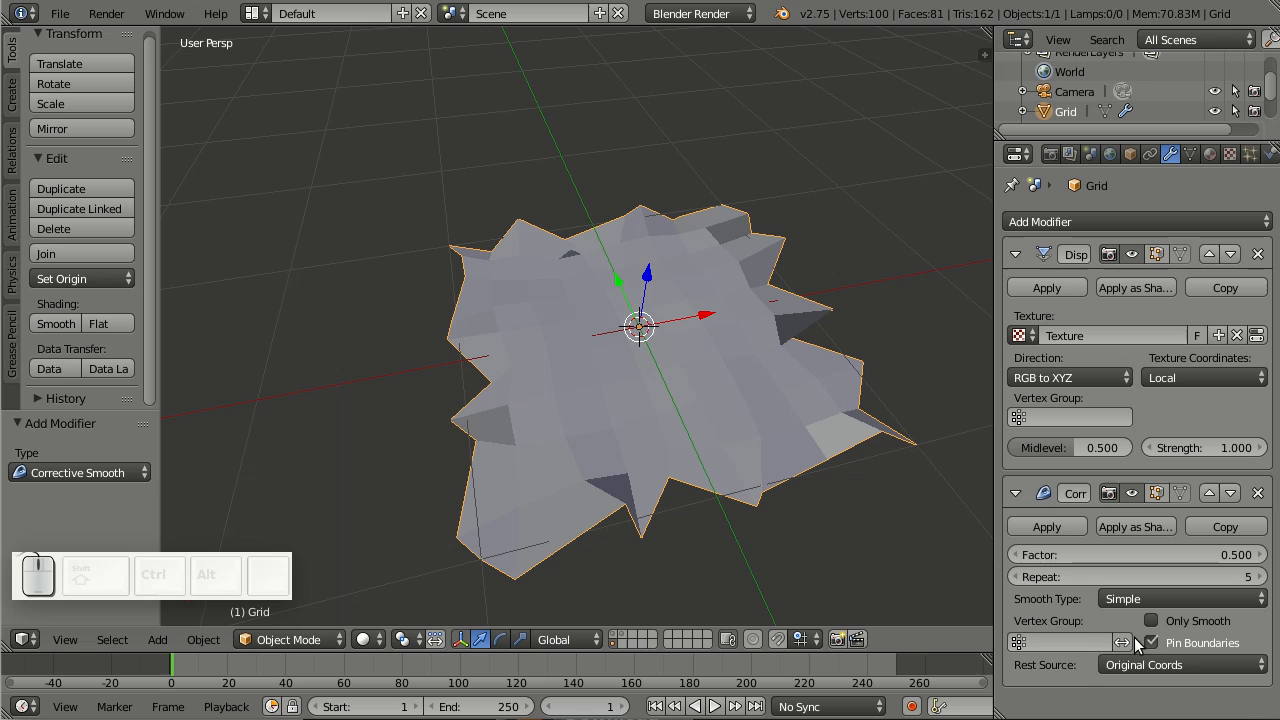
pyautogui.click(1150, 643)
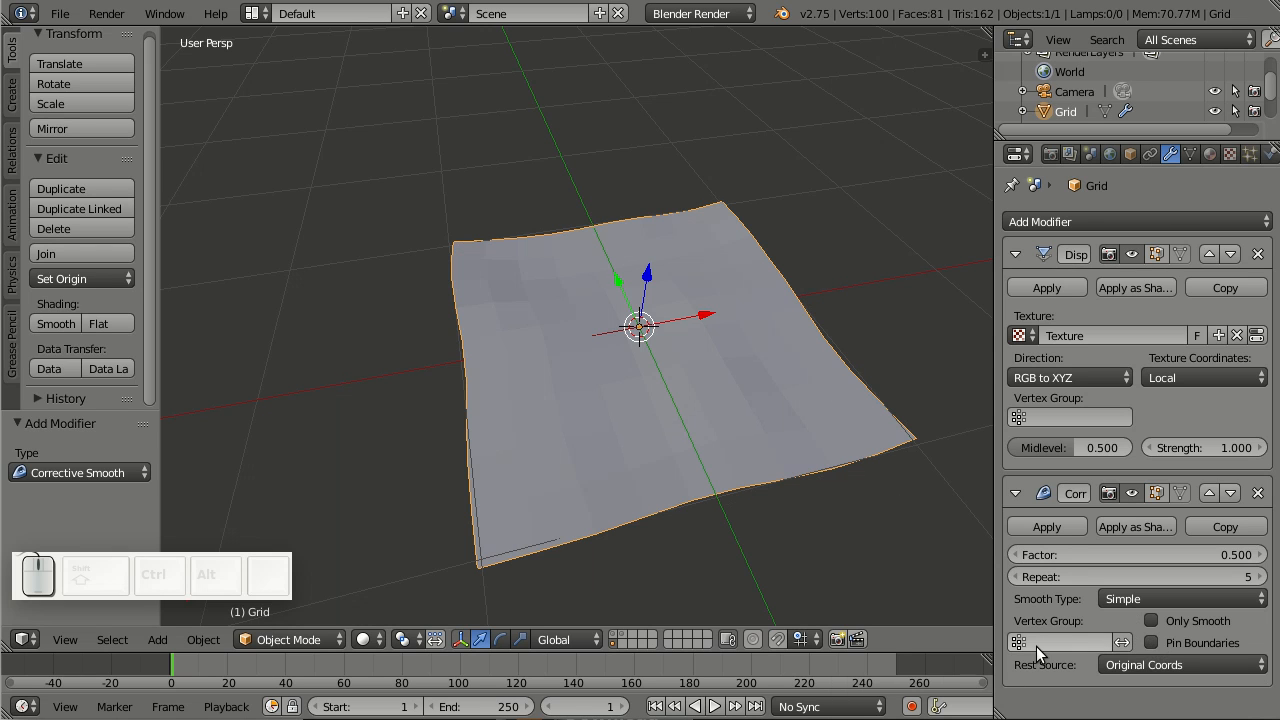
pyautogui.click(288, 639)
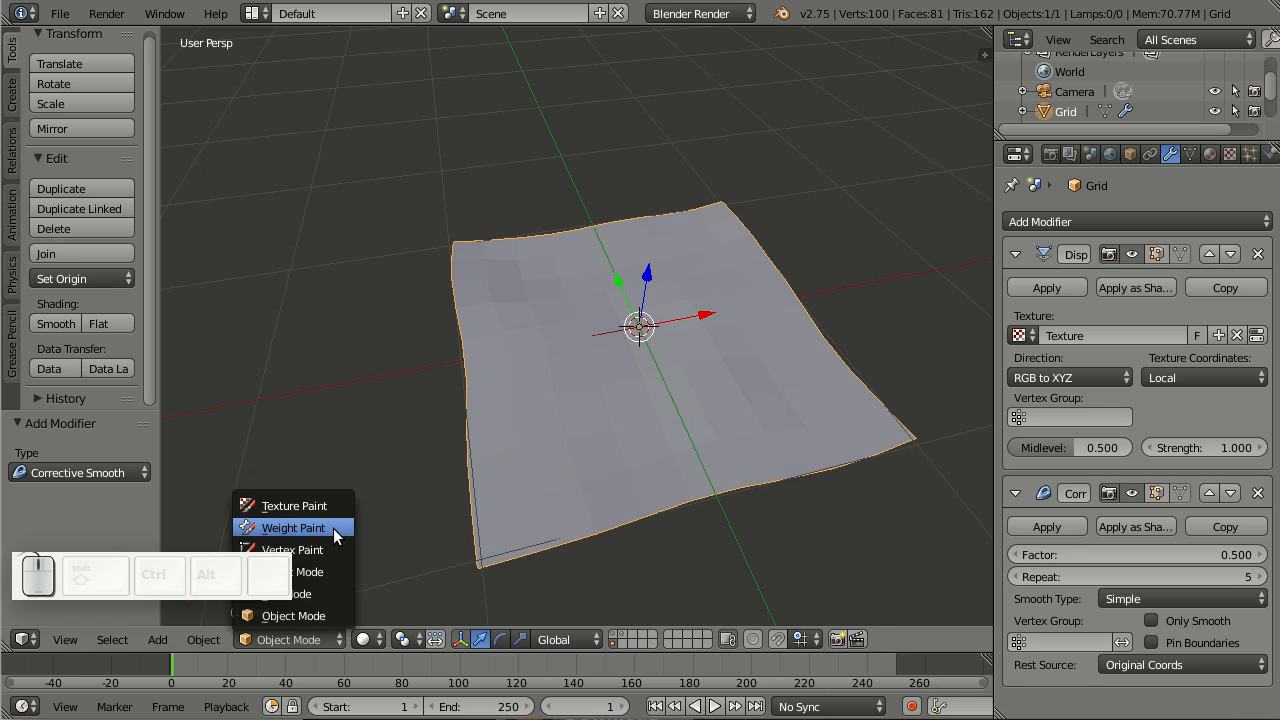
# Step: Paint a weight stroke on the grid and set 'Group' as the modifier's Vertex Group
pyautogui.click(291, 527)
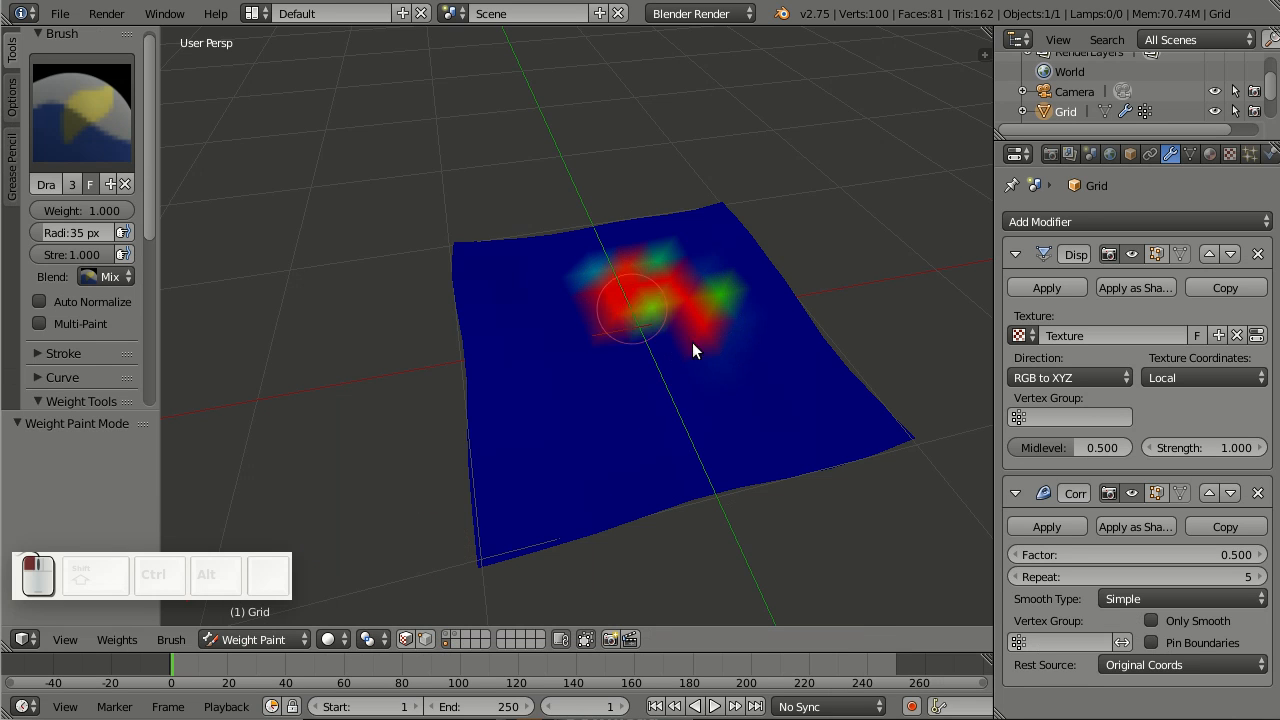
pyautogui.moveTo(630, 320); pyautogui.dragTo(470, 420)
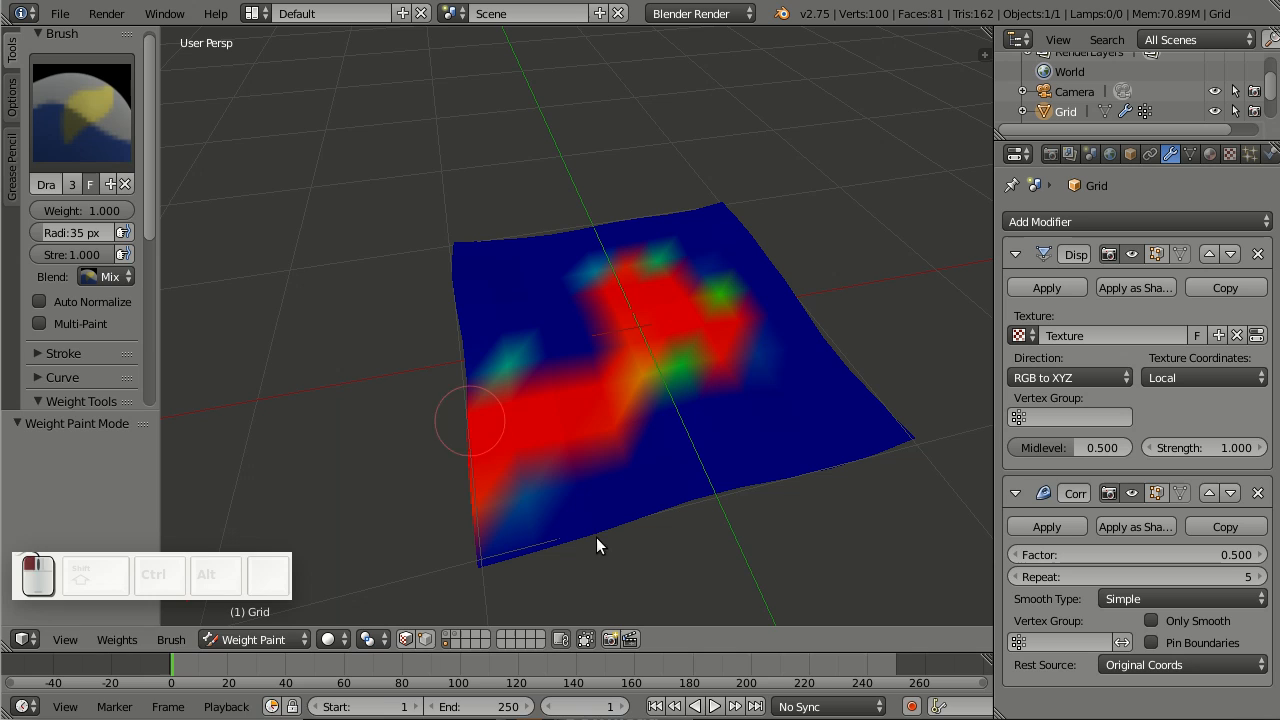
pyautogui.click(253, 639)
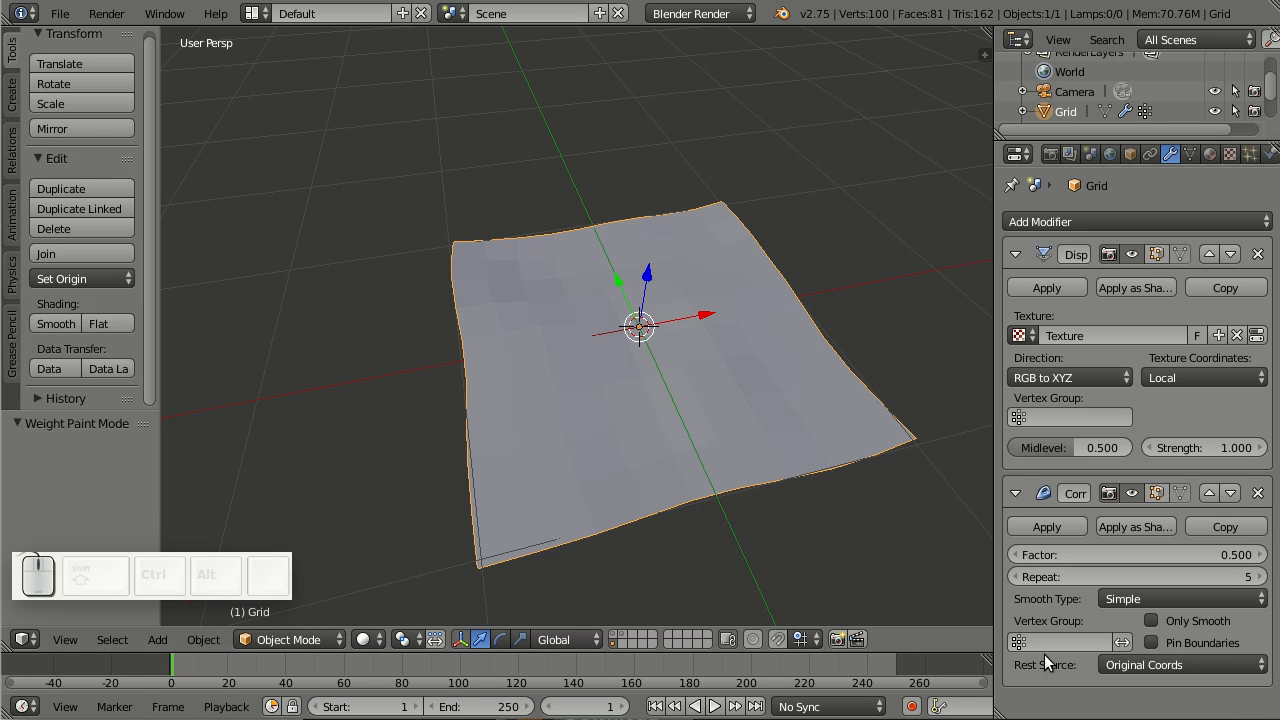
pyautogui.click(1070, 417)
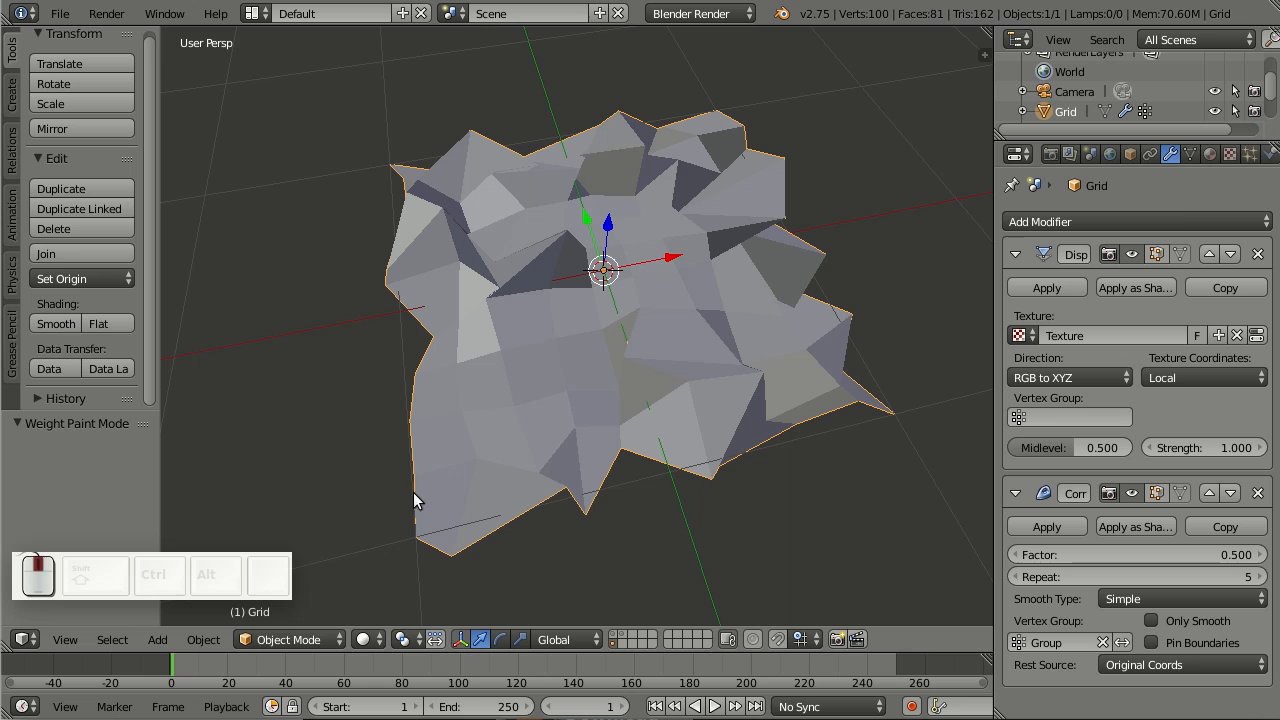
pyautogui.click(288, 639)
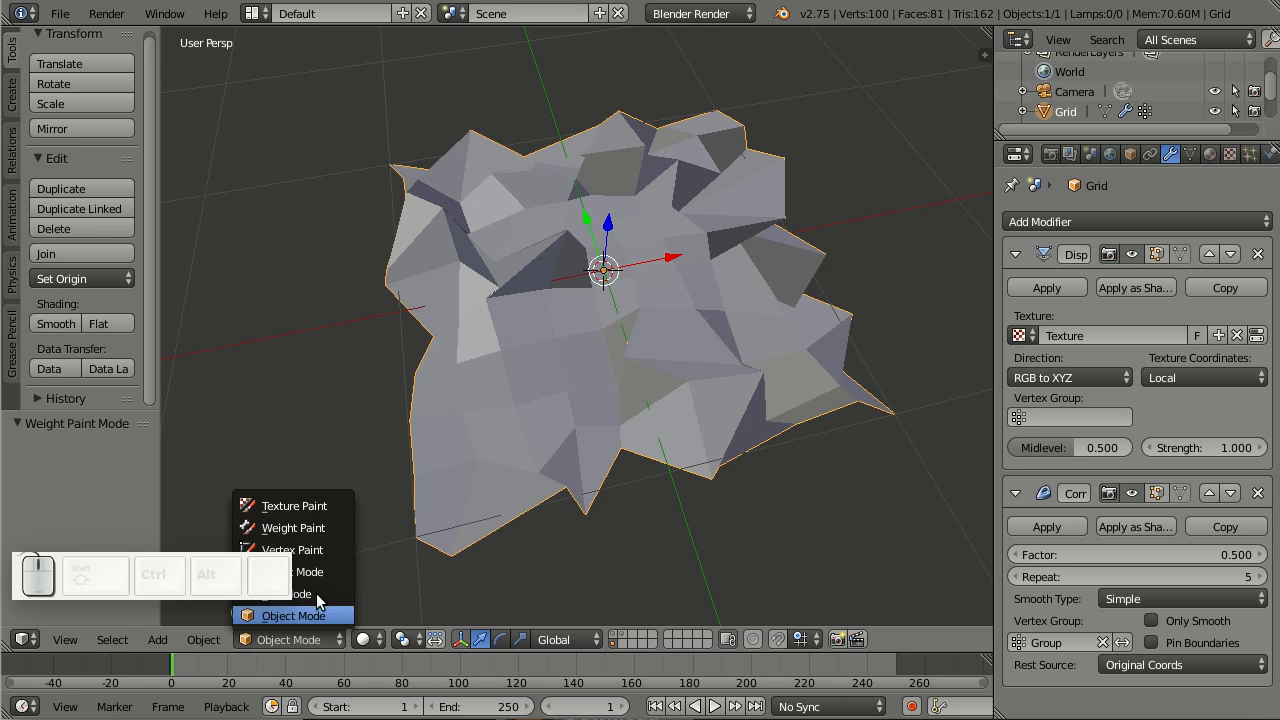
# Step: Paint weight over most of the grid, then orbit to inspect the spiky unpainted edge
pyautogui.click(291, 528)
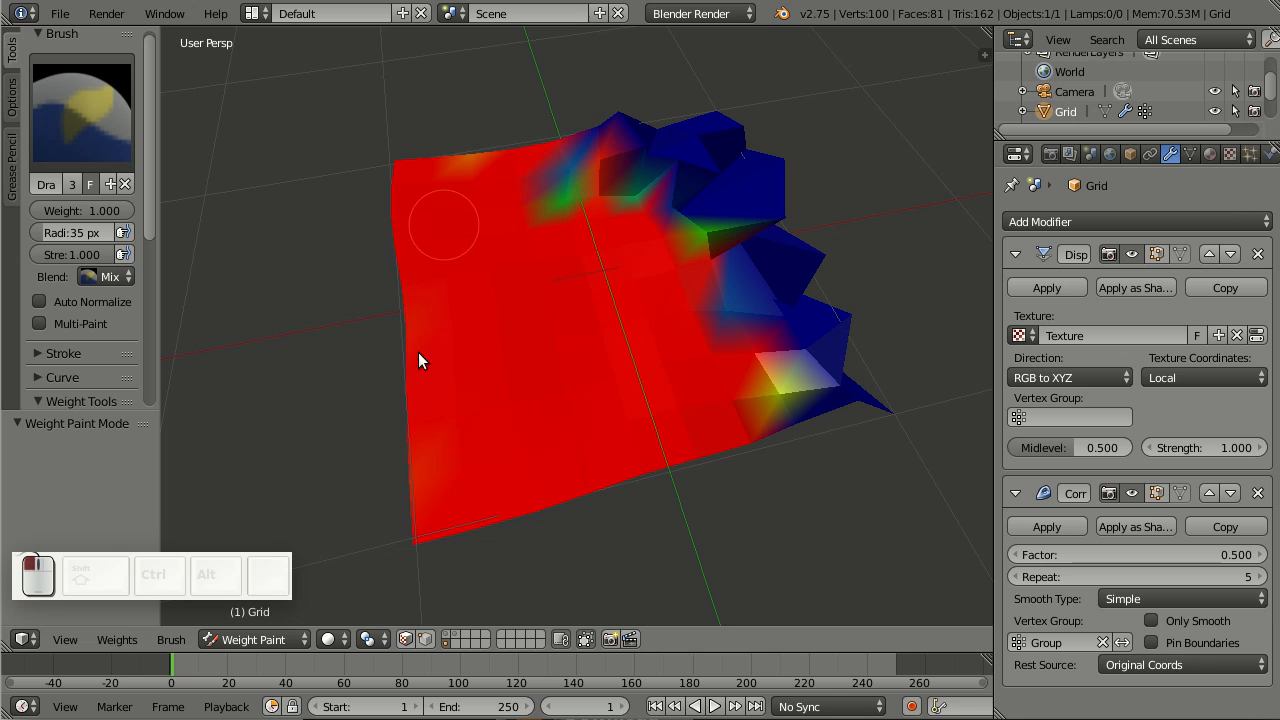
pyautogui.click(252, 639)
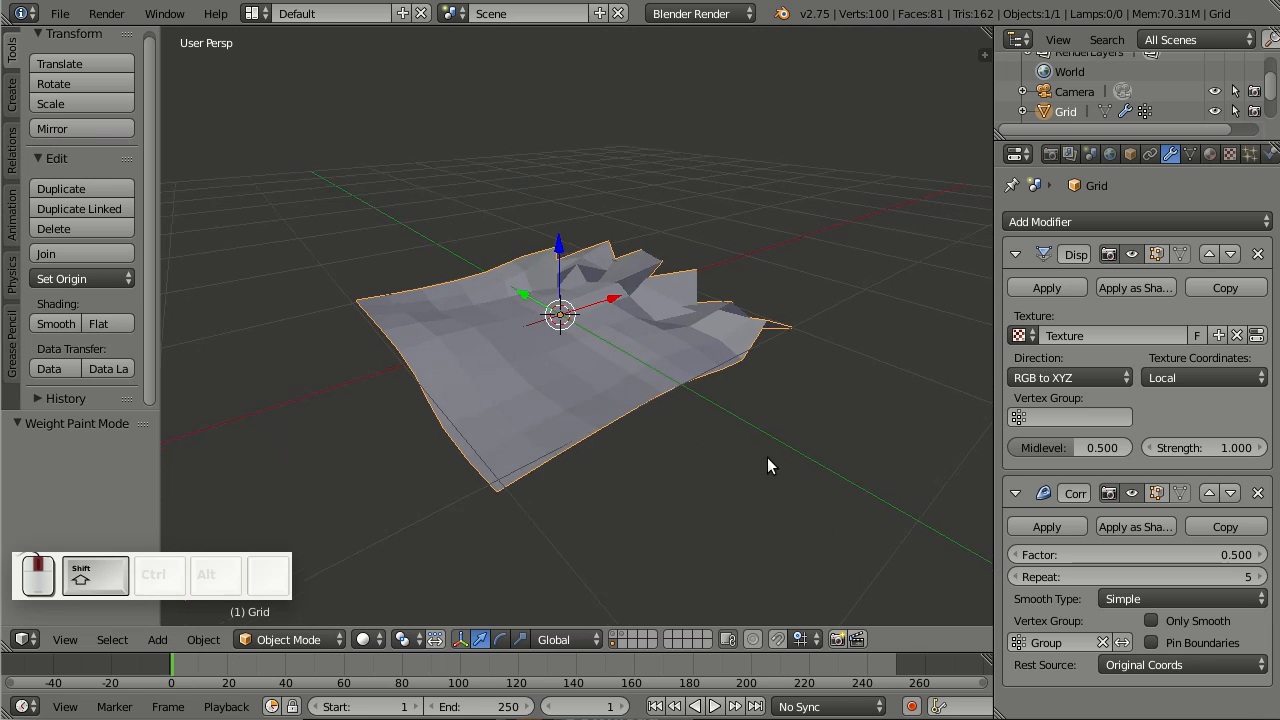
pyautogui.moveTo(770, 465); pyautogui.dragTo(800, 518)
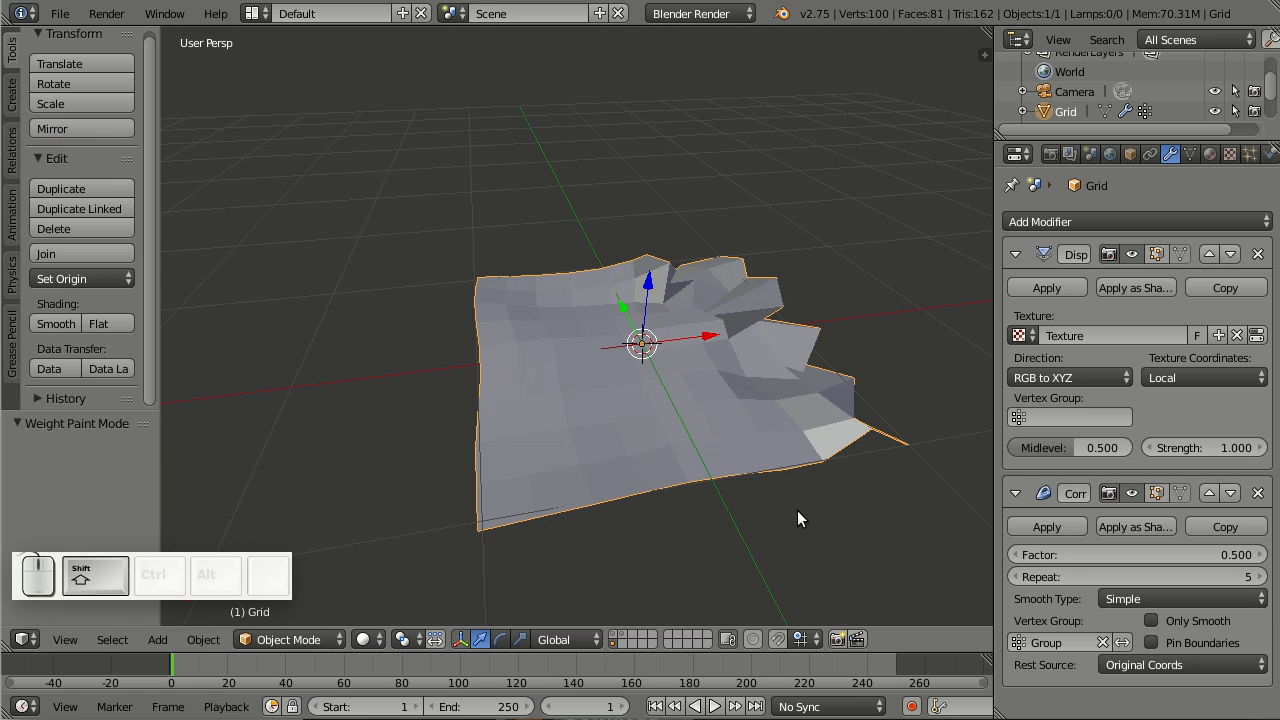